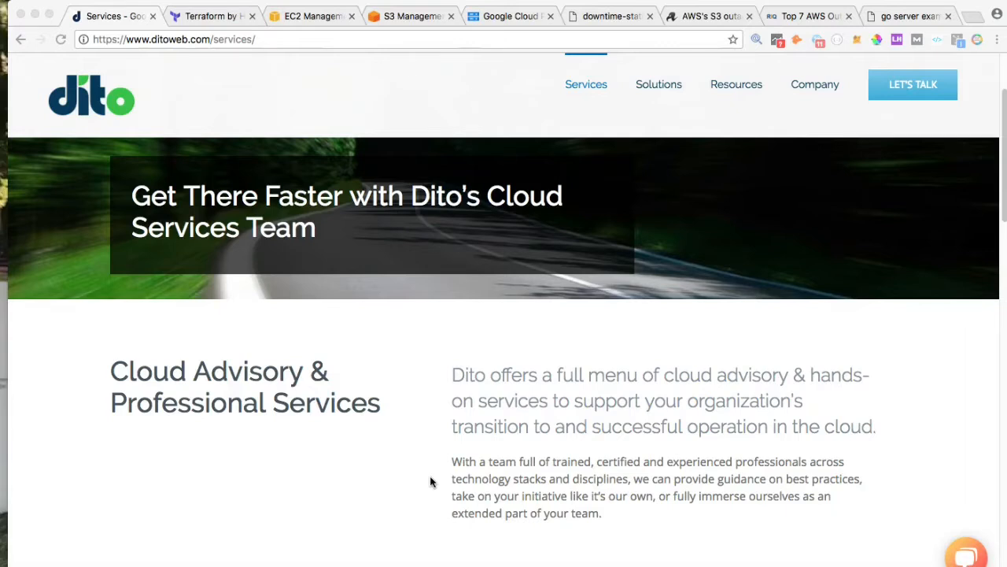
Step: Scroll to Table II on page 3 and pick out Netflix's hourly downtime cost figure
{"action": "left_click", "coordinate": [208, 16]}
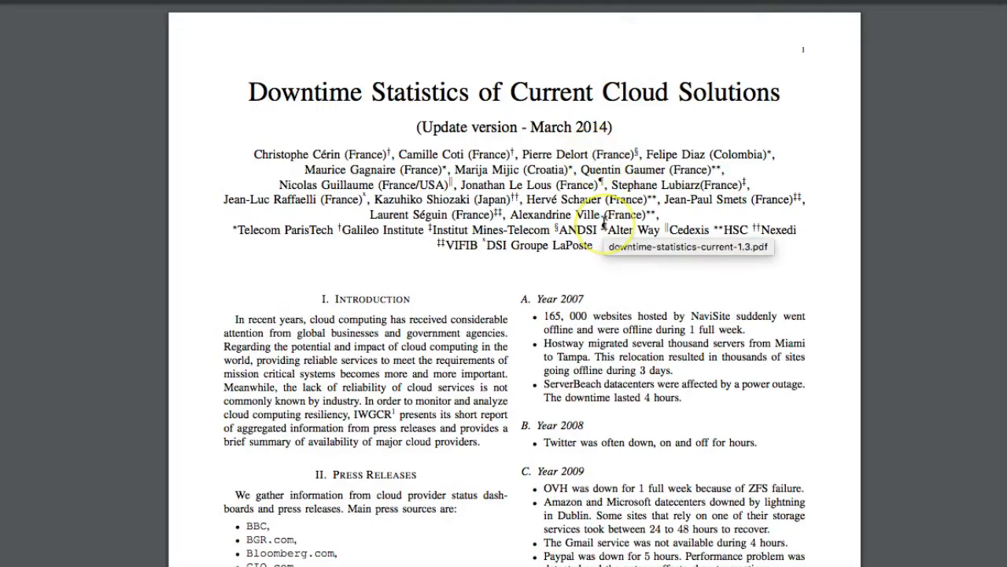
{"action": "mouse_move", "coordinate": [595, 125]}
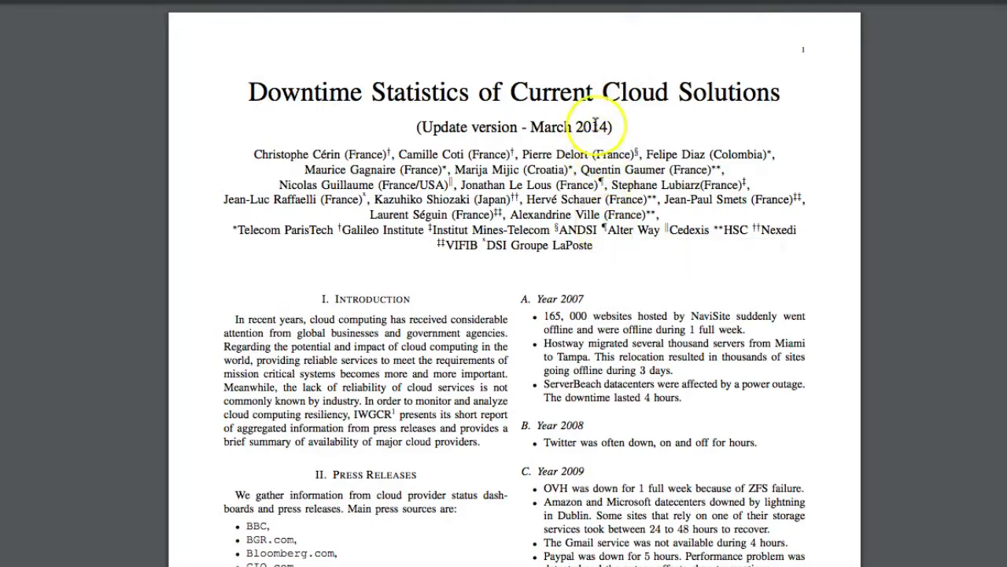
{"action": "scroll", "scroll_direction": "down", "scroll_amount": 3}
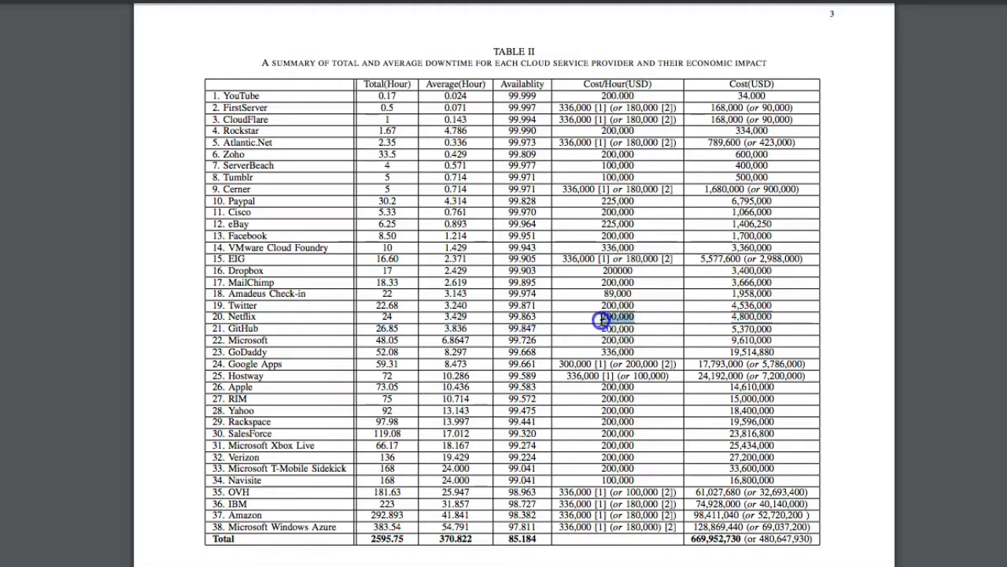
{"action": "double_click", "coordinate": [618, 316]}
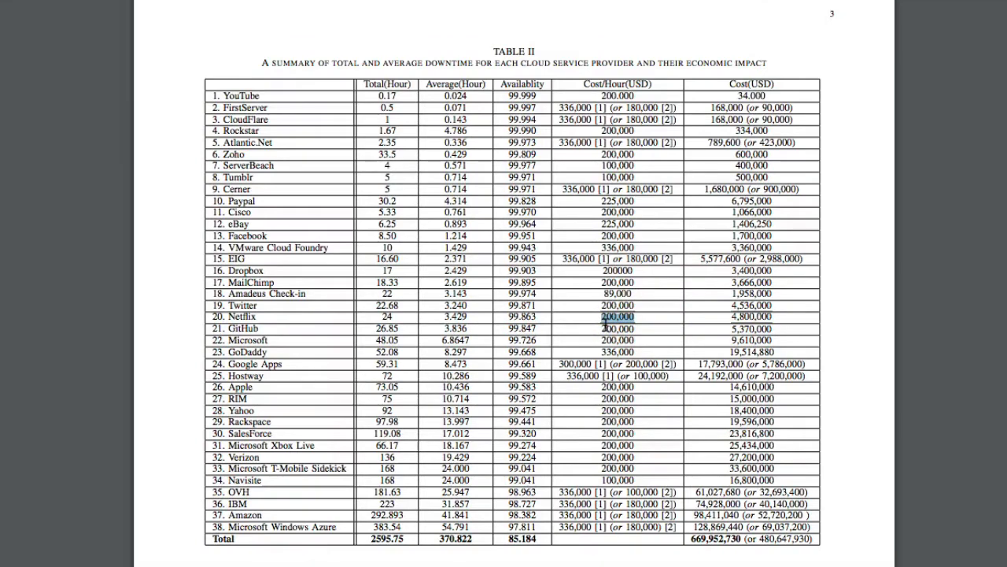
{"action": "scroll", "scroll_direction": "up", "scroll_amount": 3}
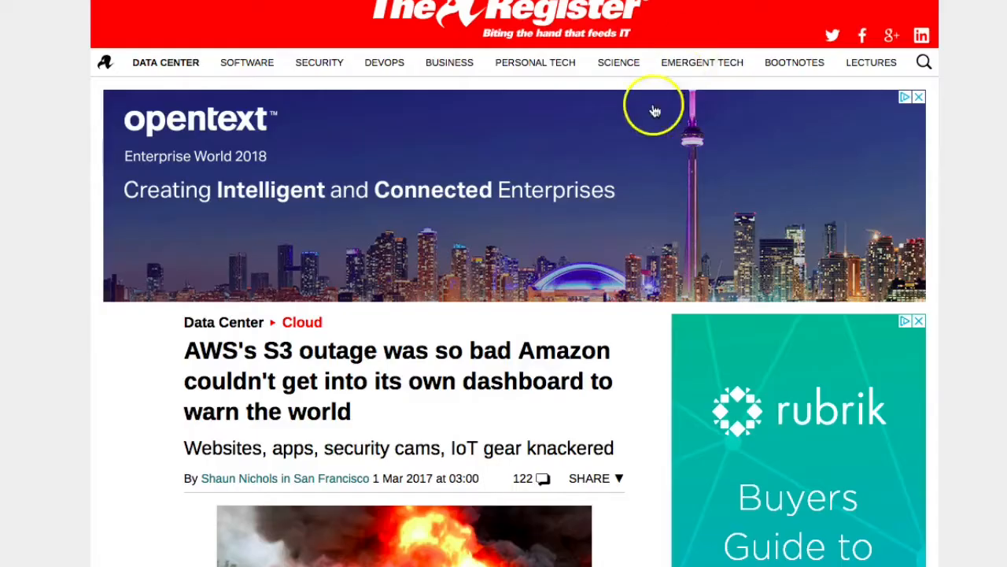
{"action": "scroll", "scroll_direction": "down", "scroll_amount": 3}
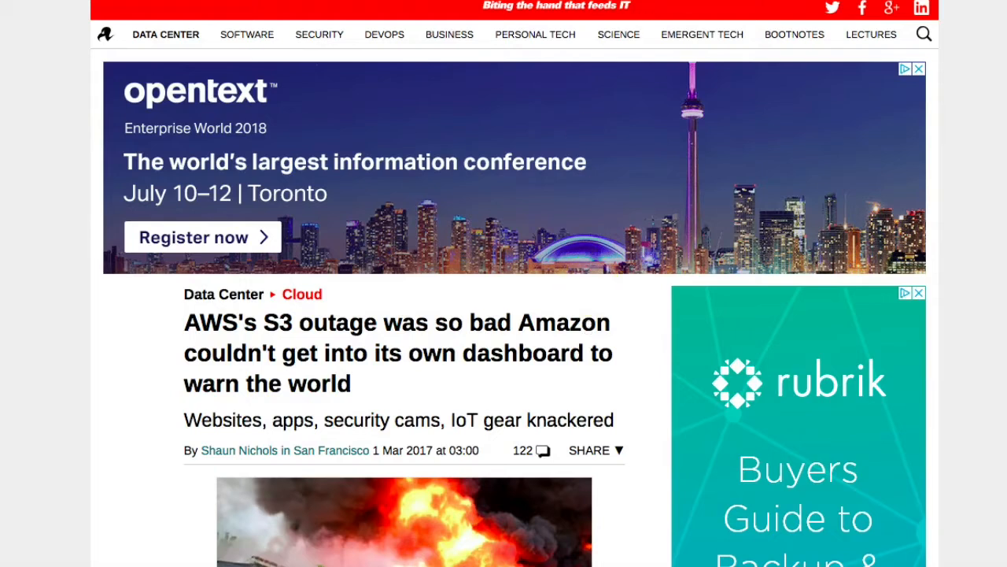
Step: Focus the ReadITQuik 'Top 7 AWS Outages' article before moving to the Terraform tab
{"action": "left_click", "coordinate": [397, 353]}
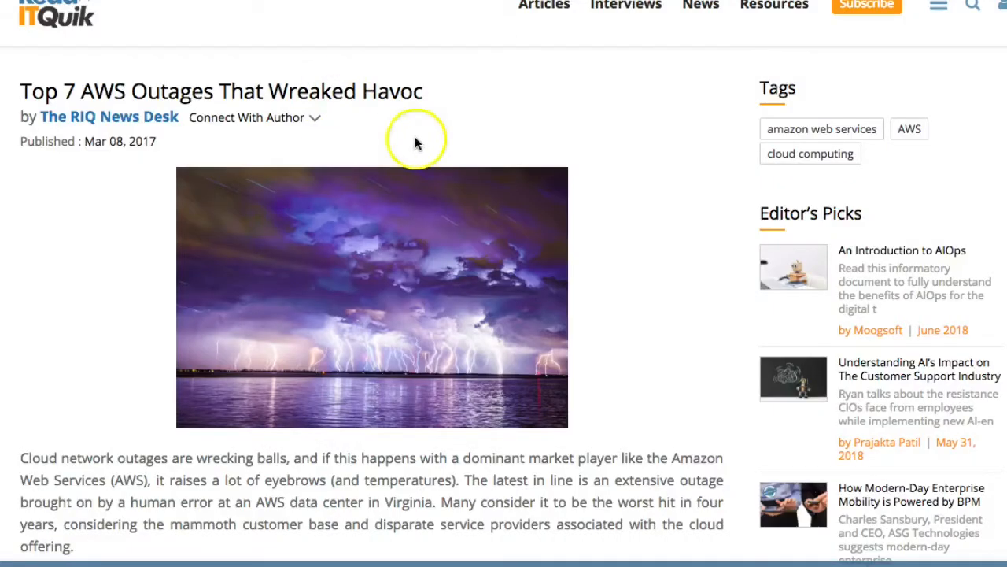
{"action": "mouse_move", "coordinate": [287, 140]}
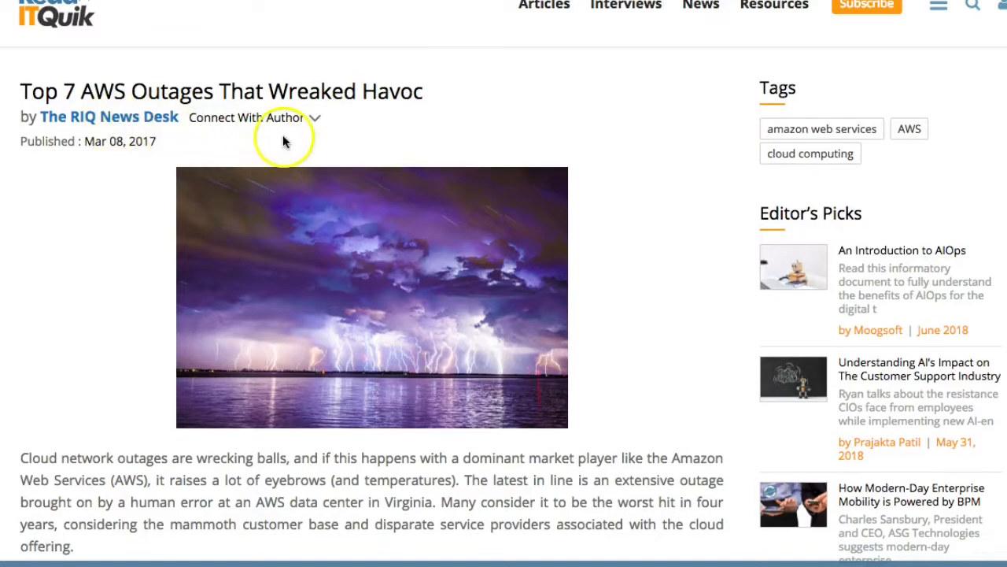
{"action": "mouse_move", "coordinate": [502, 140]}
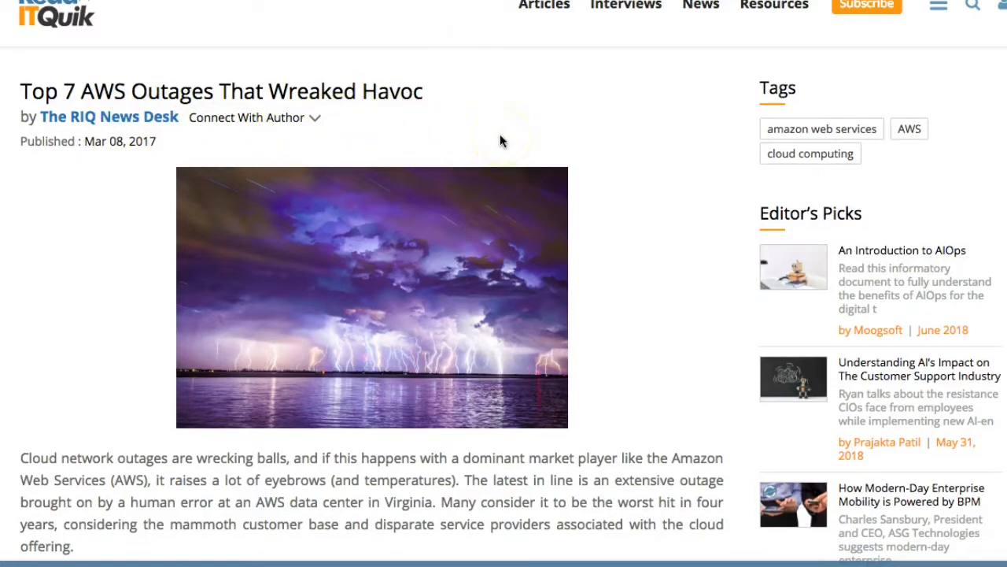
{"action": "mouse_move", "coordinate": [528, 138]}
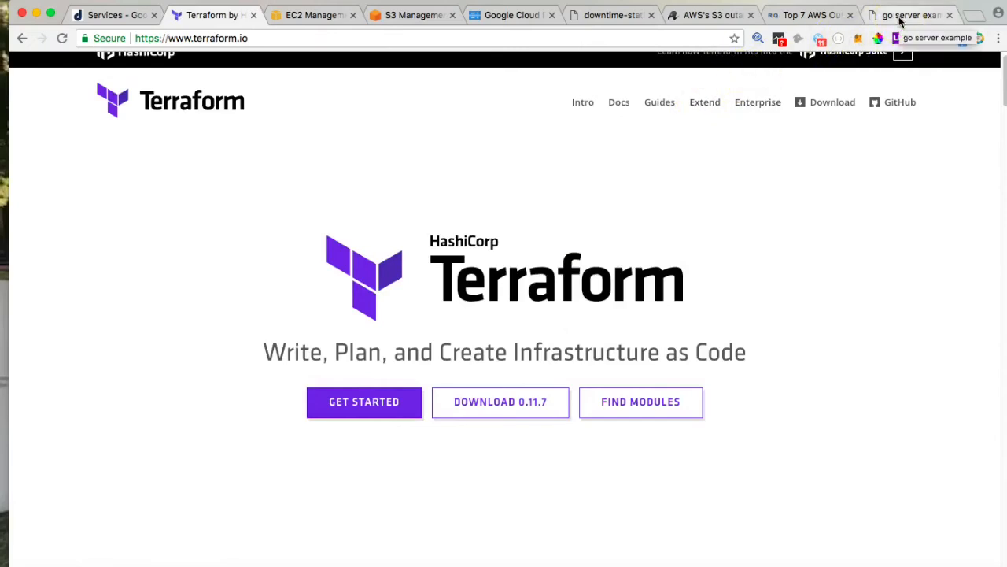
Step: Switch to the localhost:8097 'go server example' tab showing the Golang Art Gallery
{"action": "left_click", "coordinate": [910, 14]}
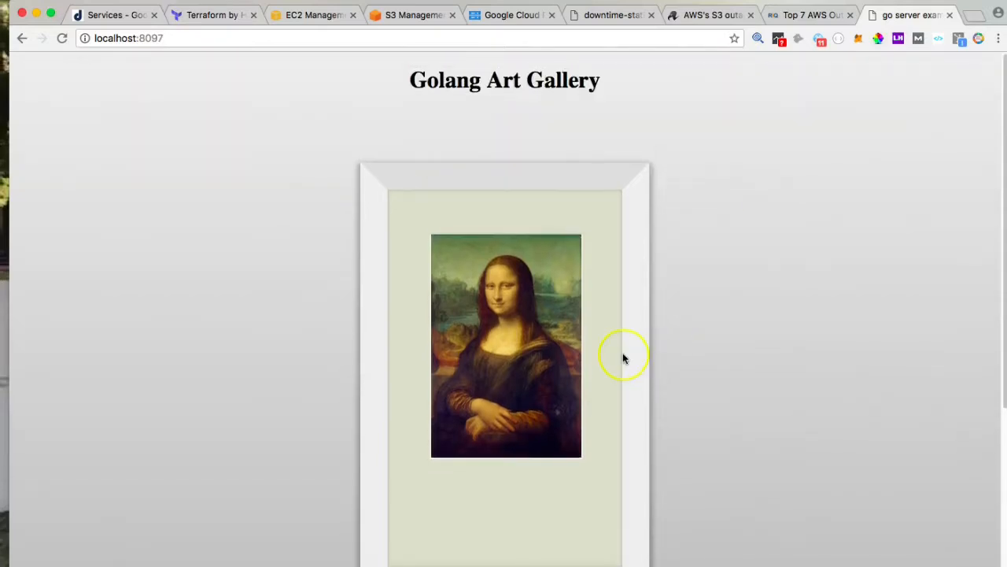
{"action": "mouse_move", "coordinate": [624, 356]}
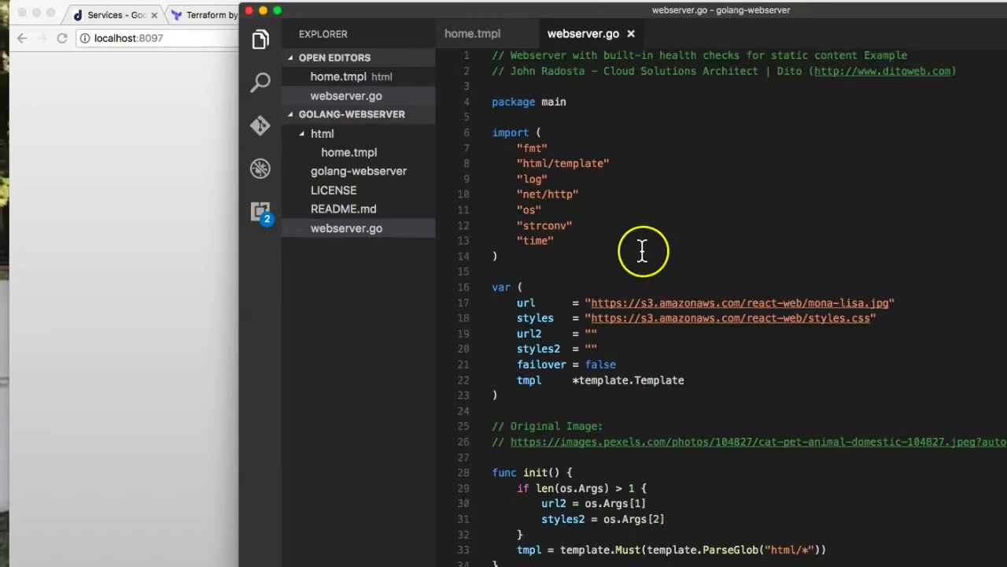
Step: Scroll through webserver.go and pick out the .img source placeholder in home.tmpl
{"action": "scroll", "scroll_direction": "down", "scroll_amount": 3}
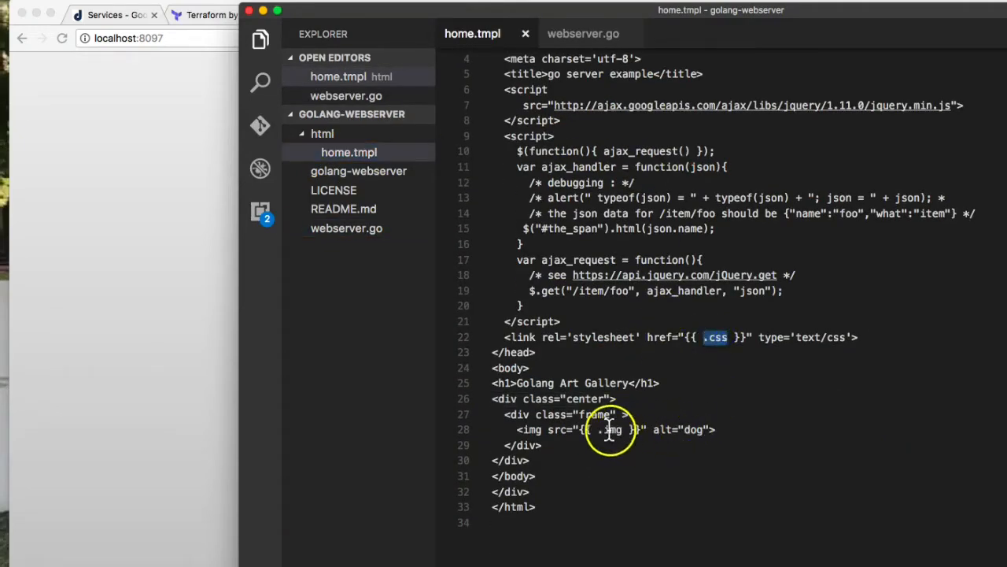
{"action": "double_click", "coordinate": [611, 428]}
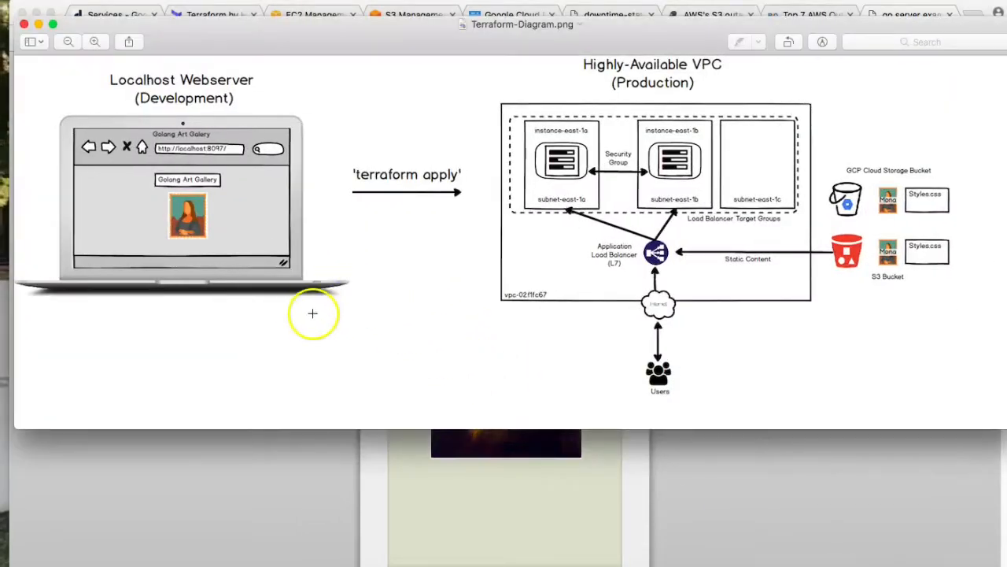
{"action": "mouse_move", "coordinate": [64, 139]}
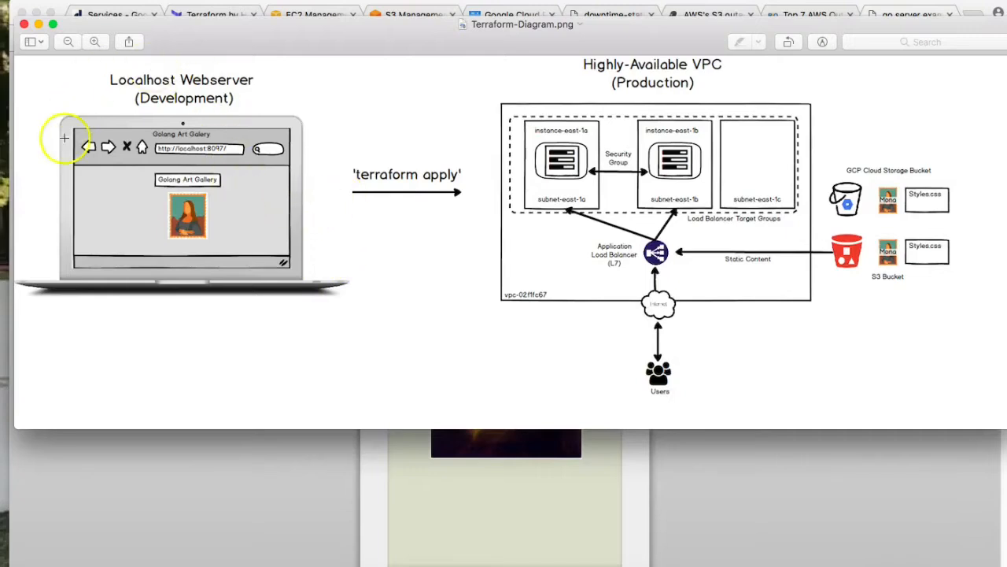
{"action": "mouse_move", "coordinate": [33, 121]}
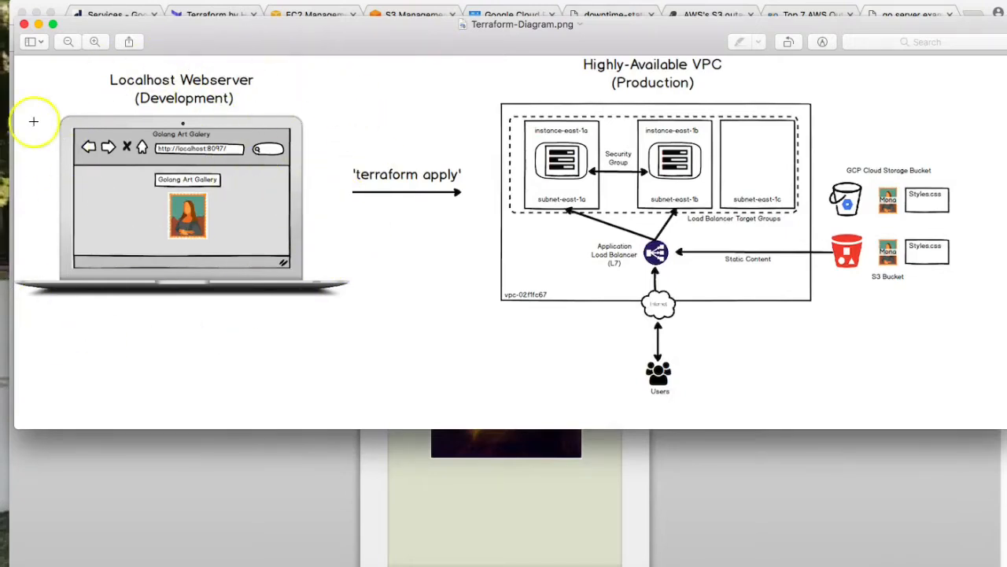
{"action": "mouse_move", "coordinate": [381, 186]}
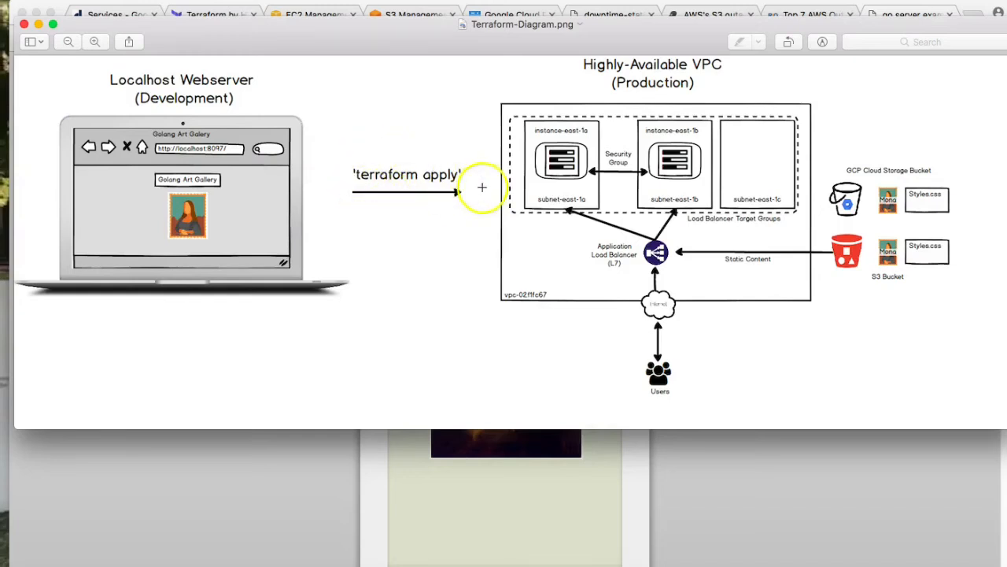
{"action": "mouse_move", "coordinate": [778, 78]}
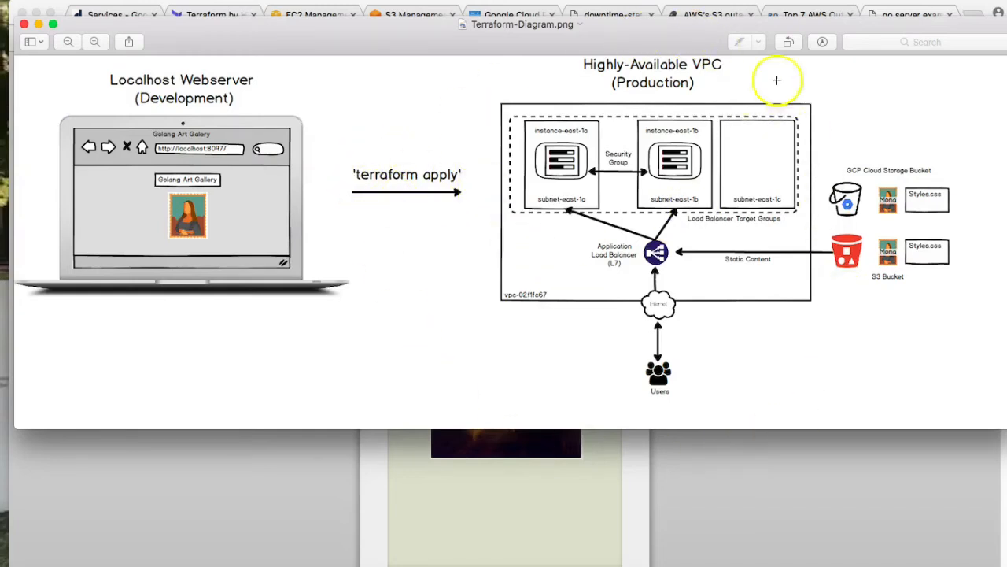
{"action": "mouse_move", "coordinate": [621, 428]}
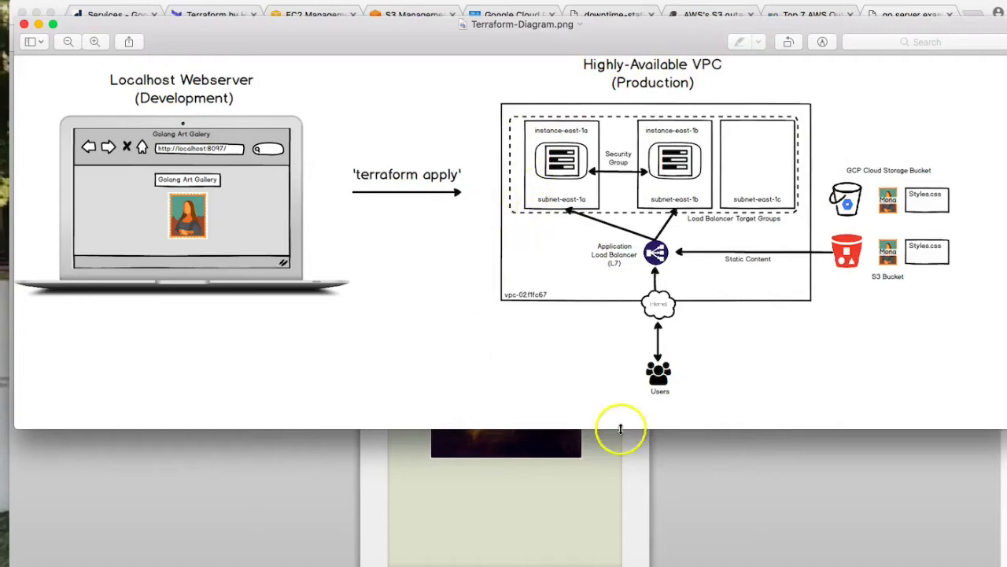
{"action": "mouse_move", "coordinate": [942, 264]}
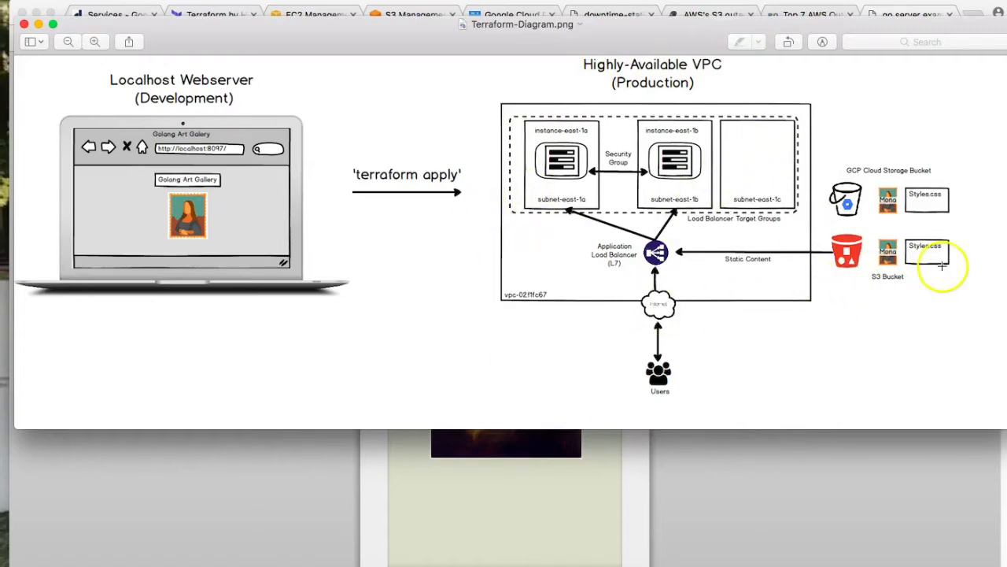
{"action": "mouse_move", "coordinate": [775, 396]}
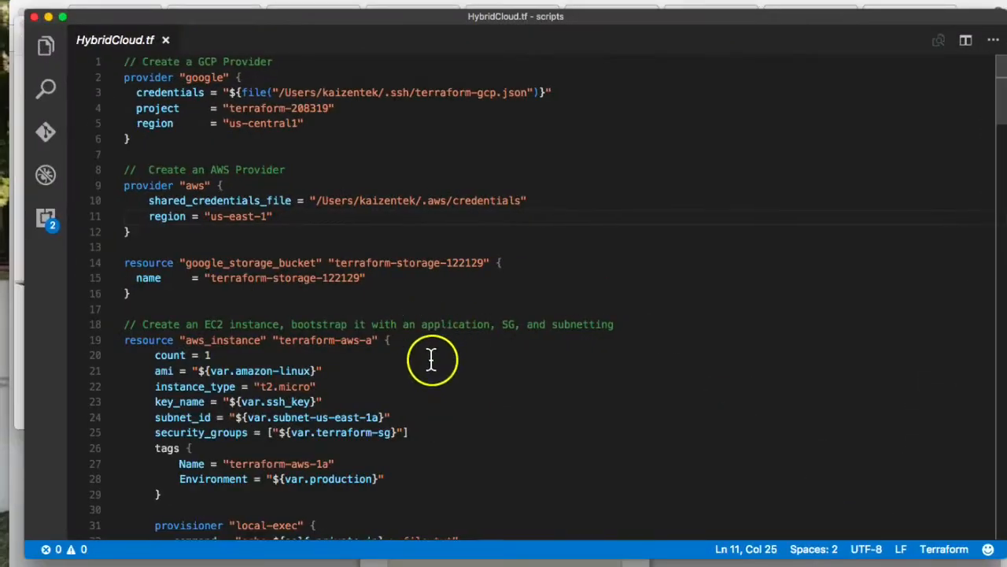
{"action": "mouse_move", "coordinate": [293, 230]}
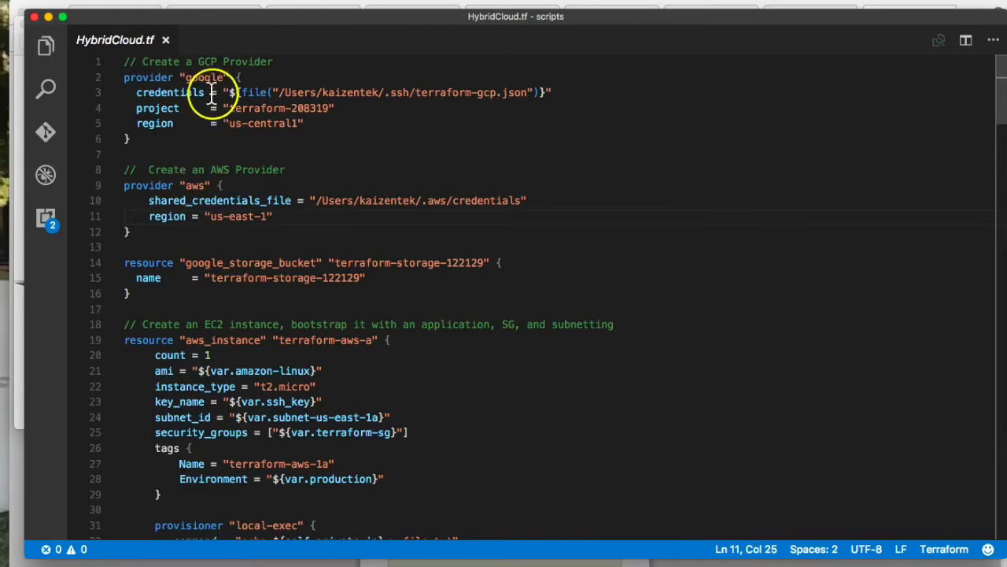
{"action": "scroll", "scroll_direction": "down", "scroll_amount": 3}
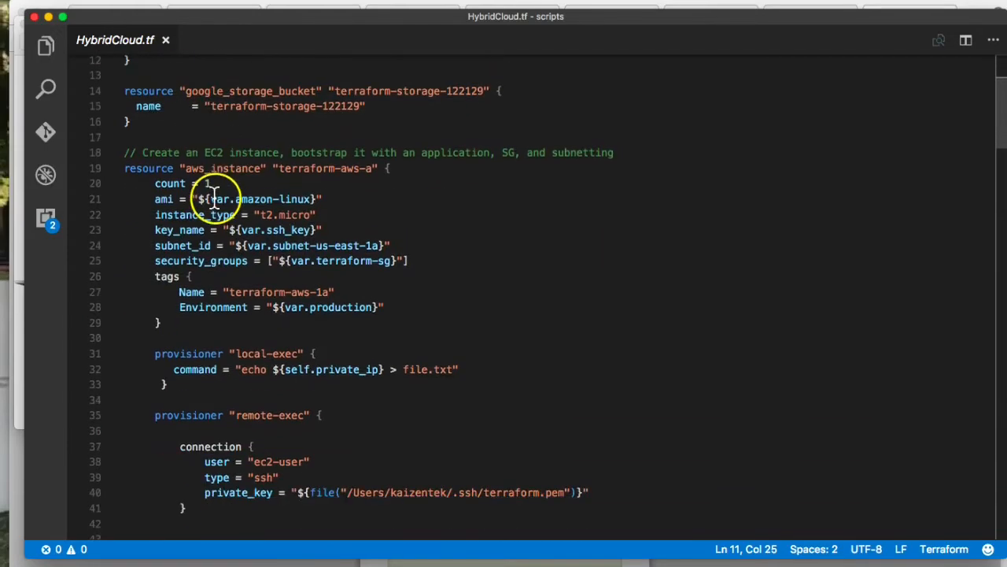
{"action": "scroll", "scroll_direction": "down", "scroll_amount": 3}
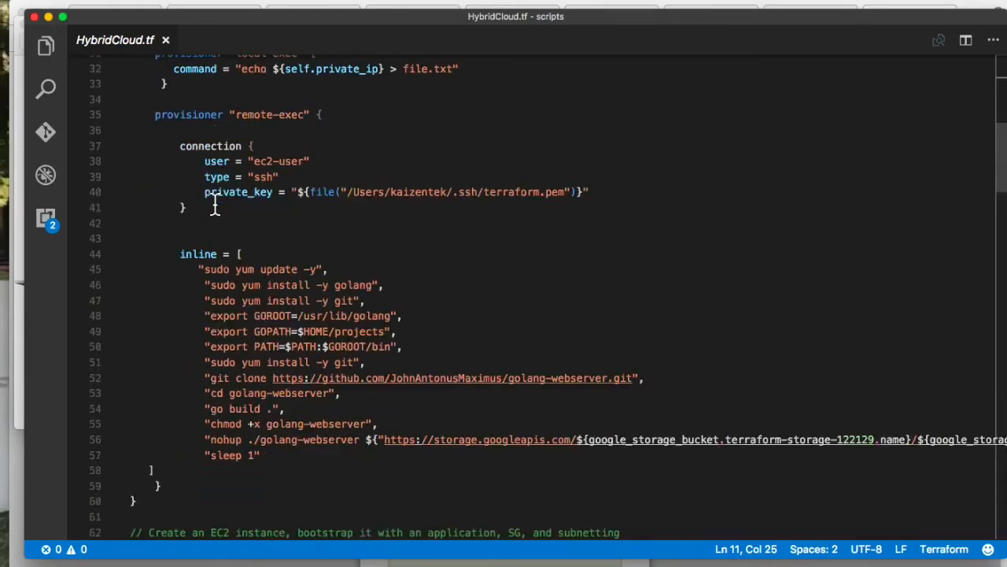
{"action": "scroll", "scroll_direction": "down", "scroll_amount": 3}
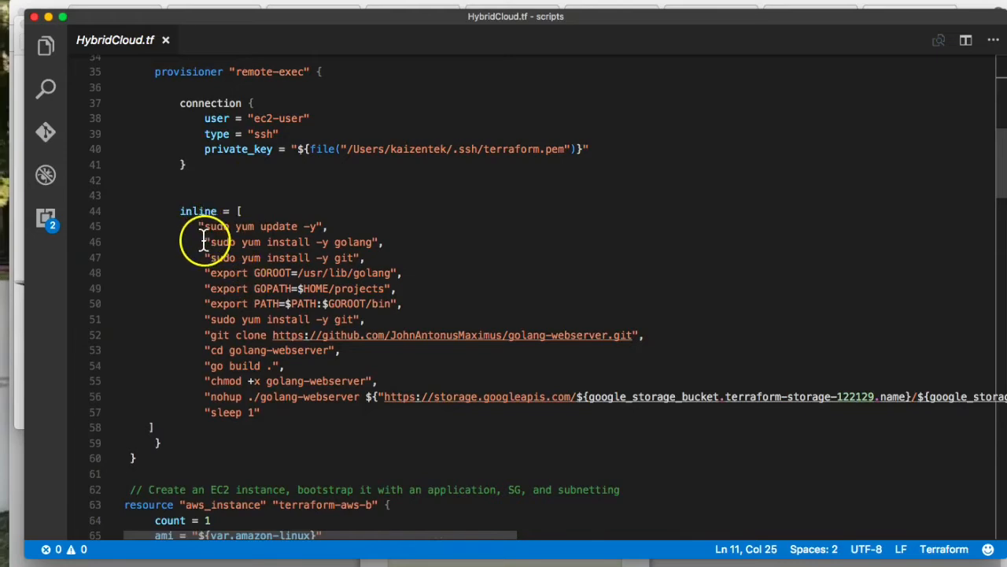
{"action": "scroll", "scroll_direction": "down", "scroll_amount": 3}
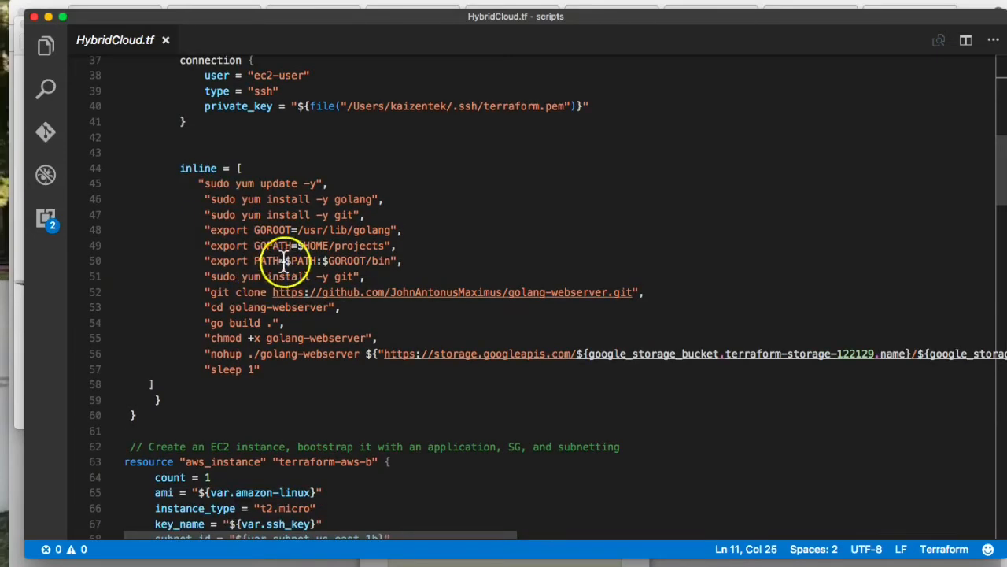
{"action": "scroll", "scroll_direction": "down", "scroll_amount": 3}
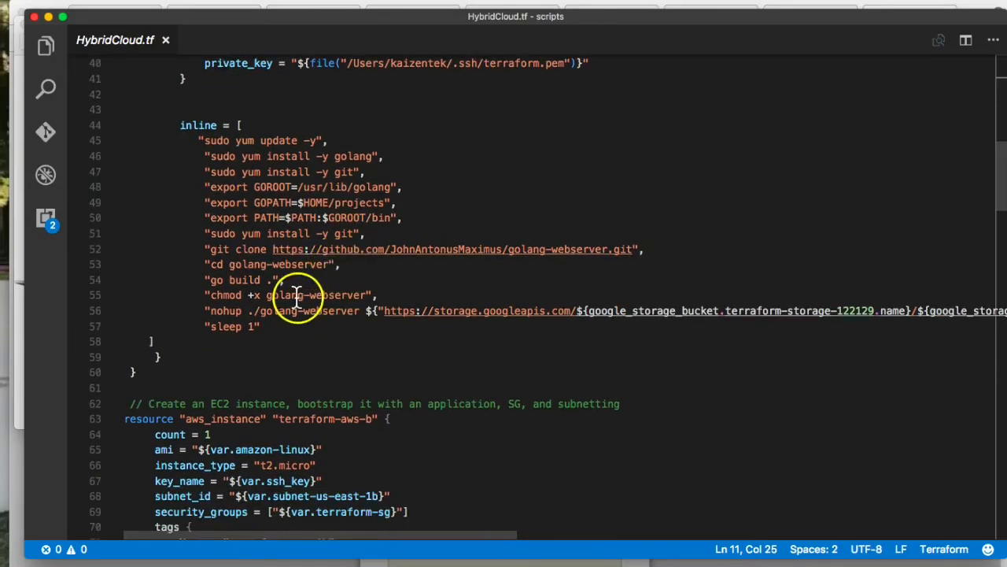
{"action": "scroll", "scroll_direction": "down", "scroll_amount": 3}
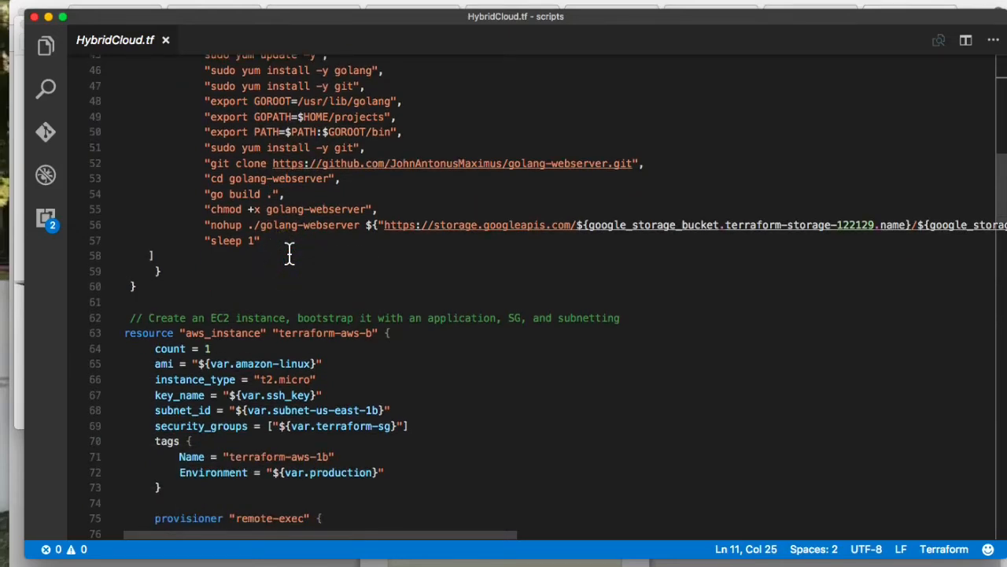
{"action": "scroll", "scroll_direction": "down", "scroll_amount": 3}
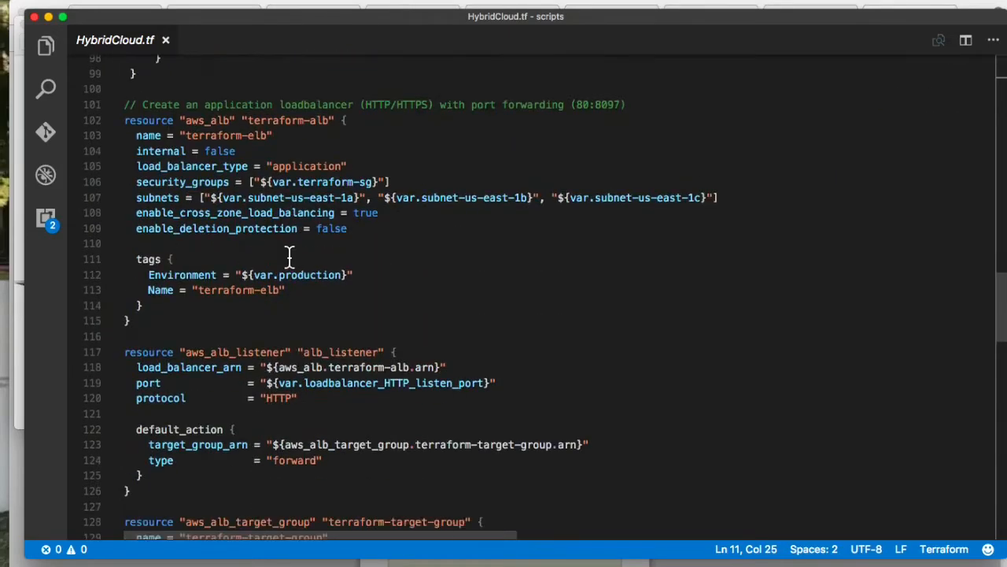
{"action": "scroll", "scroll_direction": "down", "scroll_amount": 3}
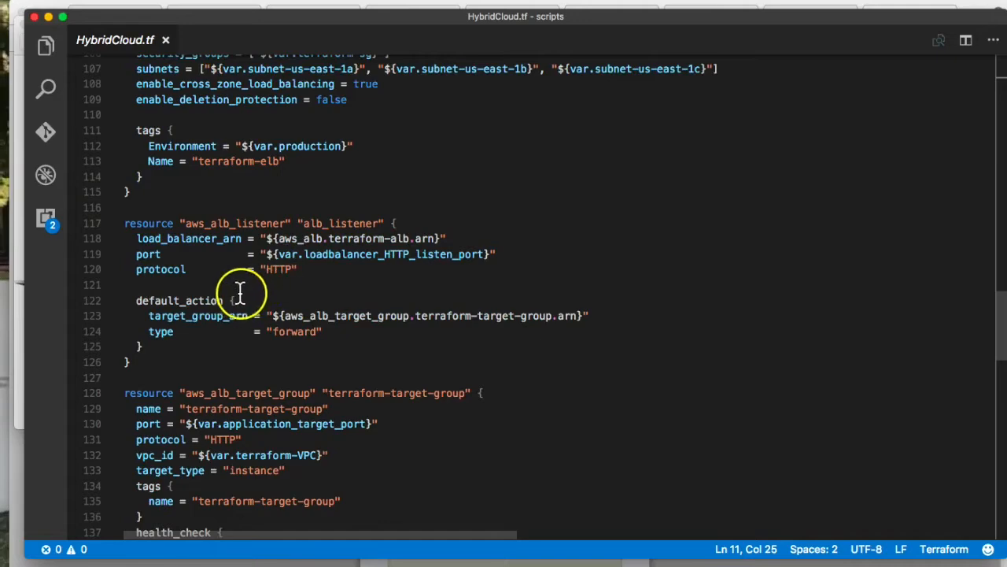
{"action": "scroll", "scroll_direction": "down", "scroll_amount": 3}
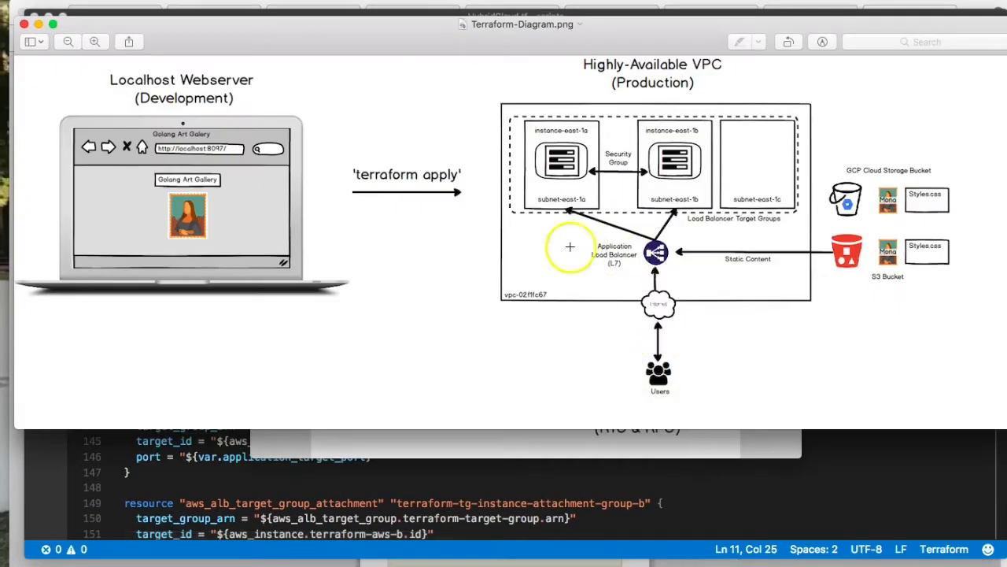
{"action": "mouse_move", "coordinate": [765, 299]}
{"action": "type", "text": "t"}
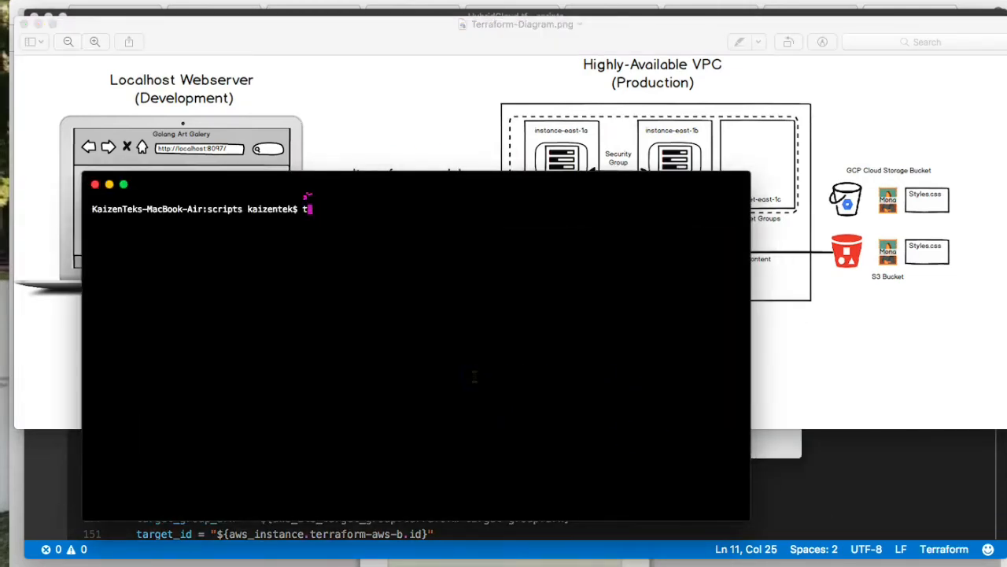
Step: Run 'terraform apply' and answer 'yes' to approve the 13-resource plan
{"action": "type", "text": "erraform apply"}
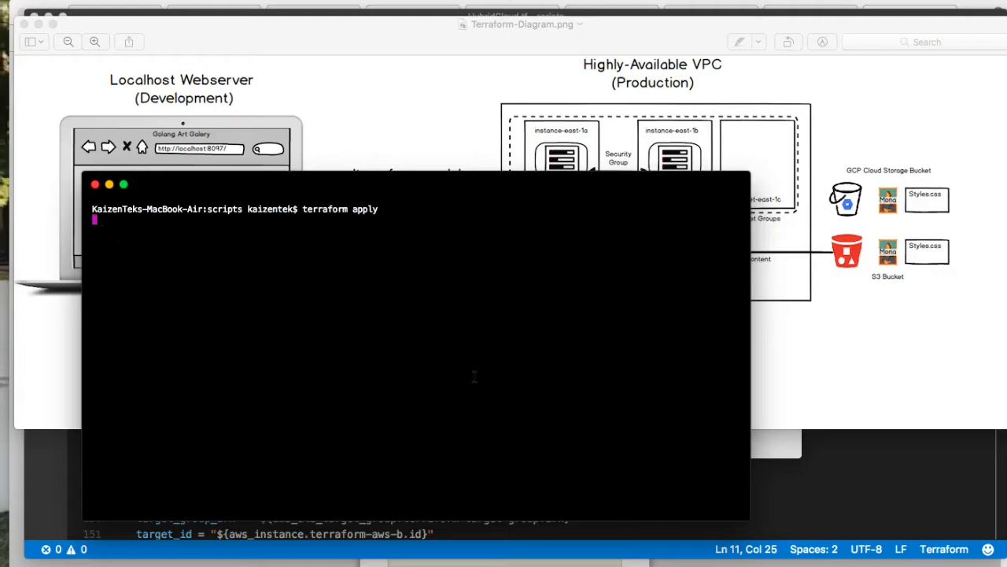
{"action": "key", "text": "Return"}
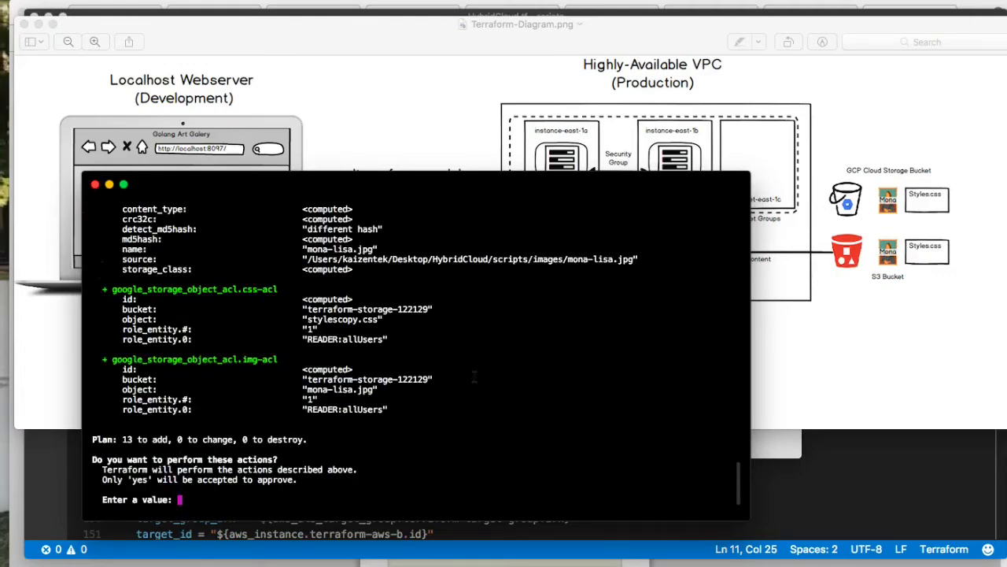
{"action": "type", "text": "yes"}
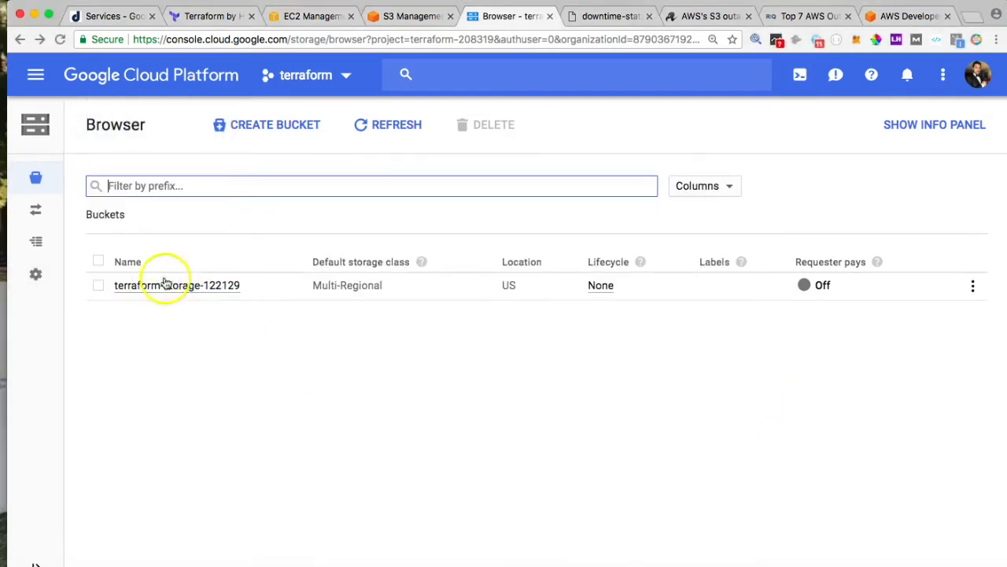
{"action": "mouse_move", "coordinate": [167, 282]}
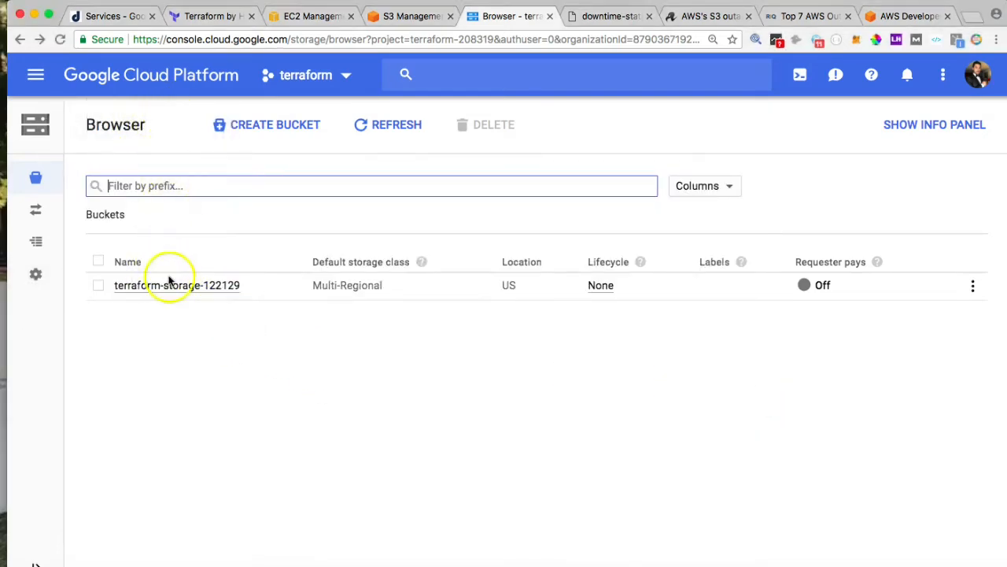
Step: View the terraform-storage-122129 bucket's objects, then move to the S3 react-web bucket
{"action": "left_click", "coordinate": [177, 285]}
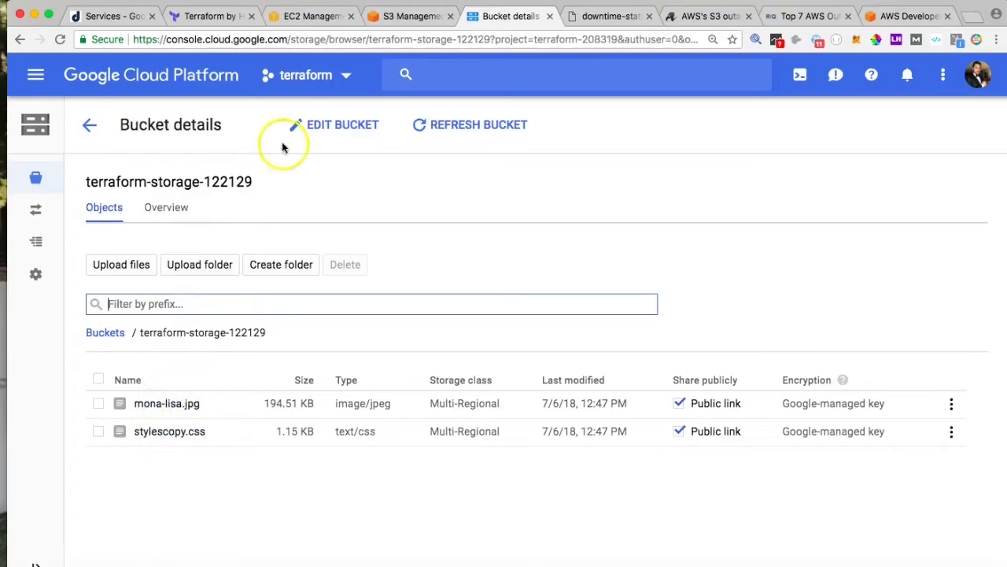
{"action": "left_click", "coordinate": [410, 16]}
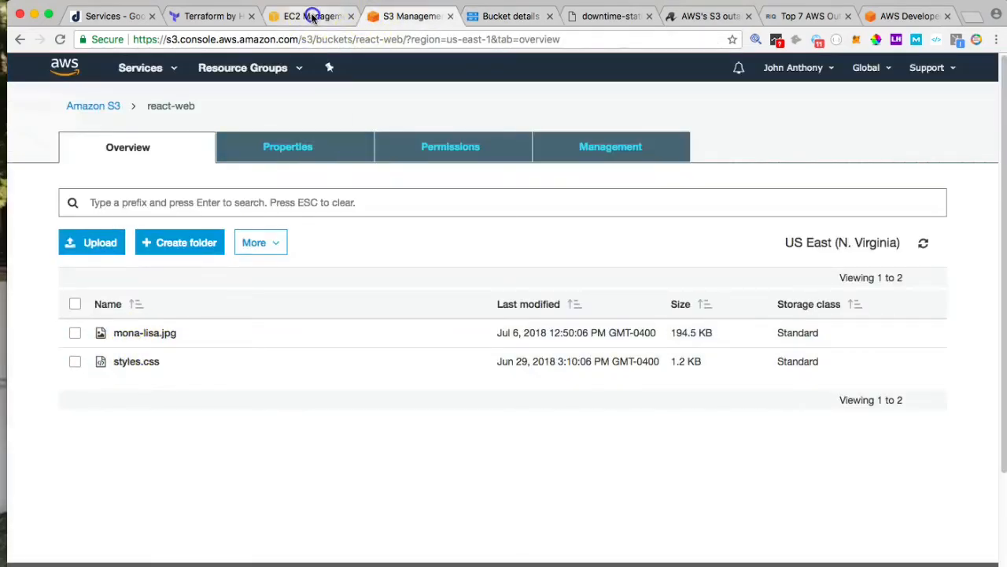
Step: Review EC2 Instances, Load Balancers and Target Groups in the console sidebar
{"action": "left_click", "coordinate": [312, 15]}
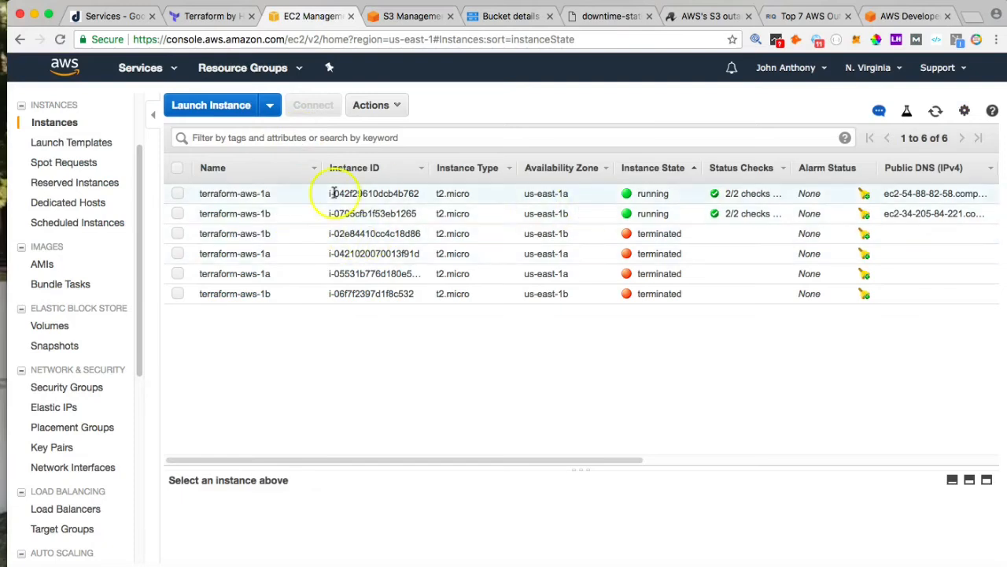
{"action": "mouse_move", "coordinate": [441, 205]}
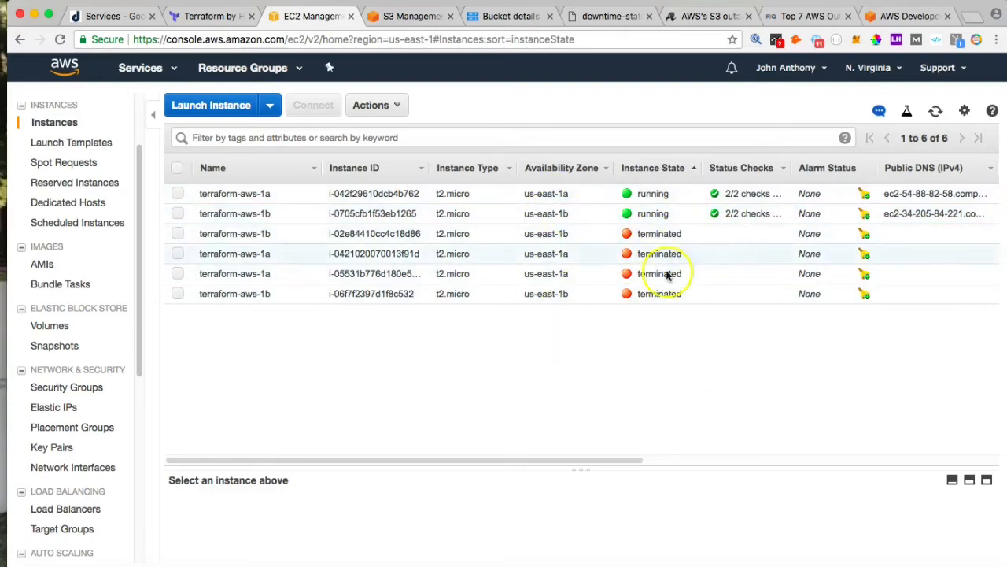
{"action": "mouse_move", "coordinate": [674, 243]}
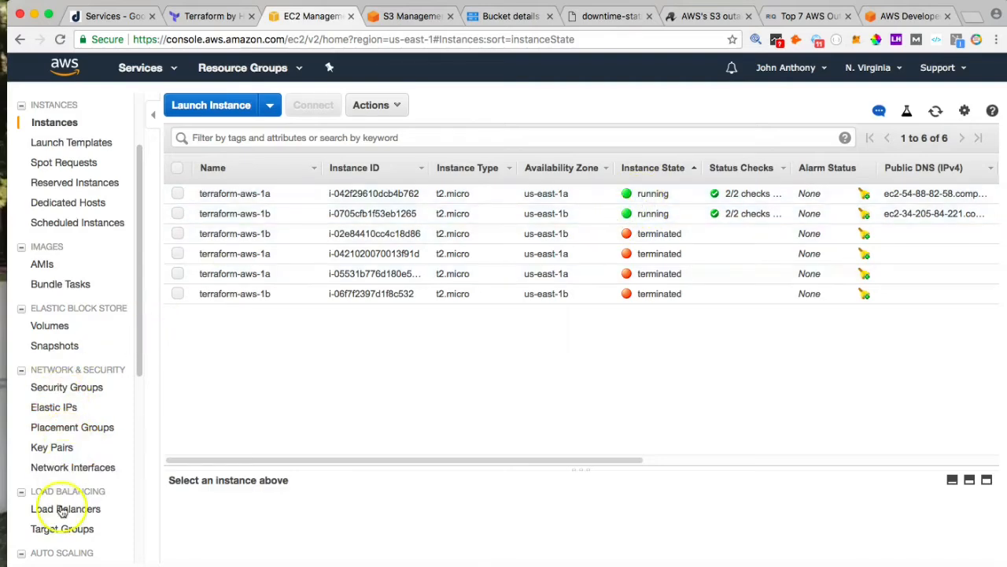
{"action": "left_click", "coordinate": [69, 508]}
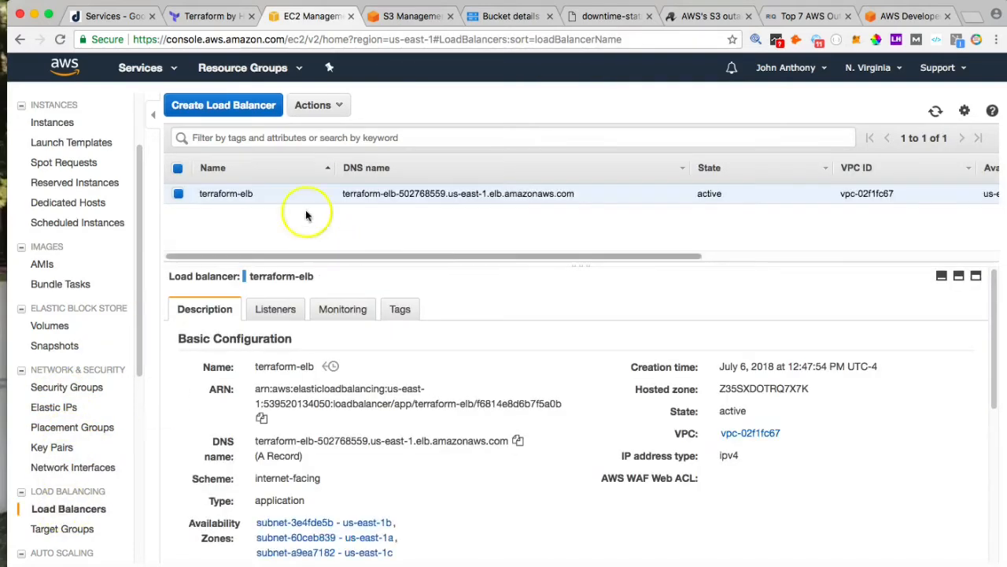
{"action": "left_click", "coordinate": [64, 529]}
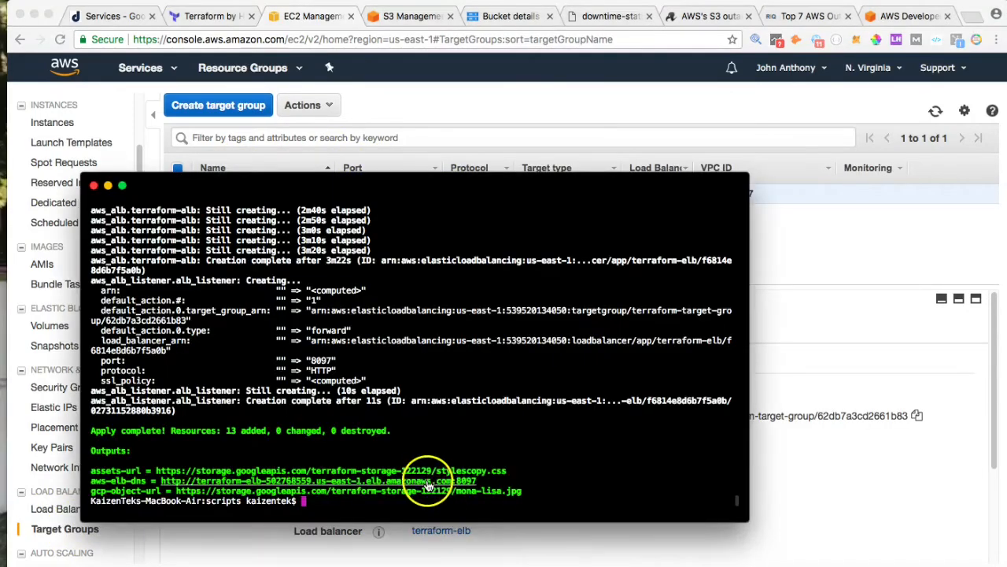
Step: Load terraform-elb-502768559.us-east-1.elb.amazonaws.com:8097 in a new Incognito window
{"action": "right_click", "coordinate": [425, 489]}
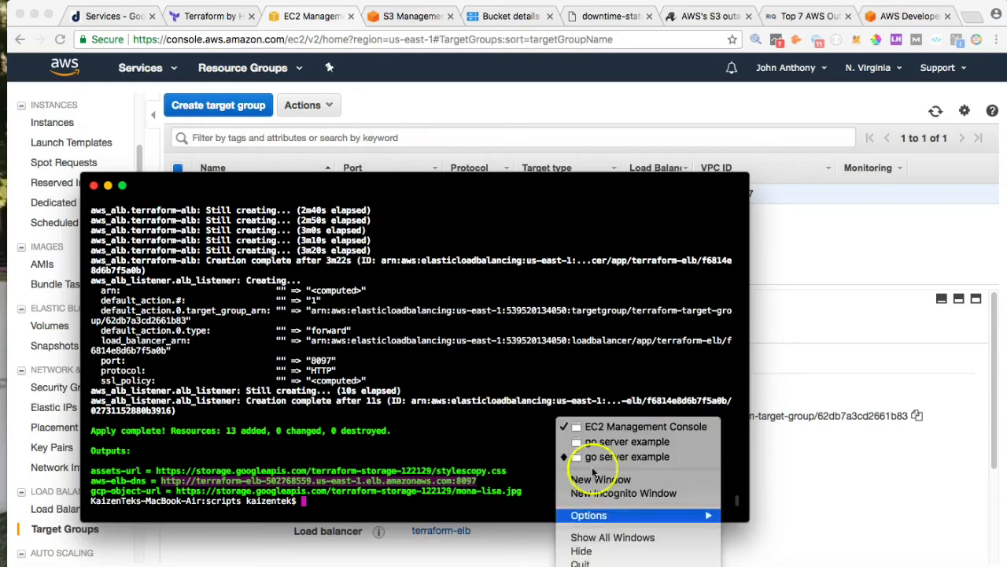
{"action": "left_click", "coordinate": [623, 492]}
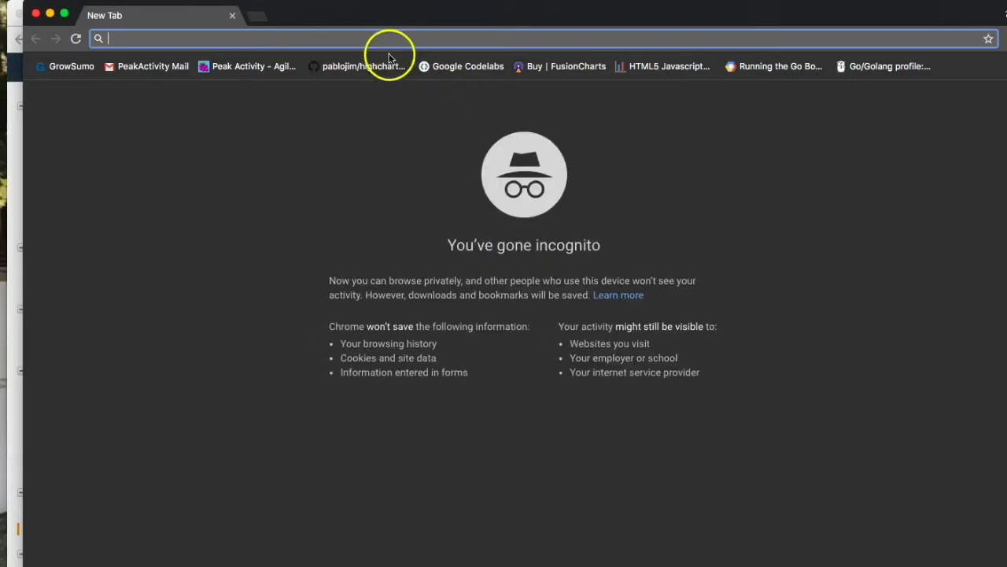
{"action": "type", "text": "terraform-elb-502768559.us-east-1.elb.amazonaws.com:8097"}
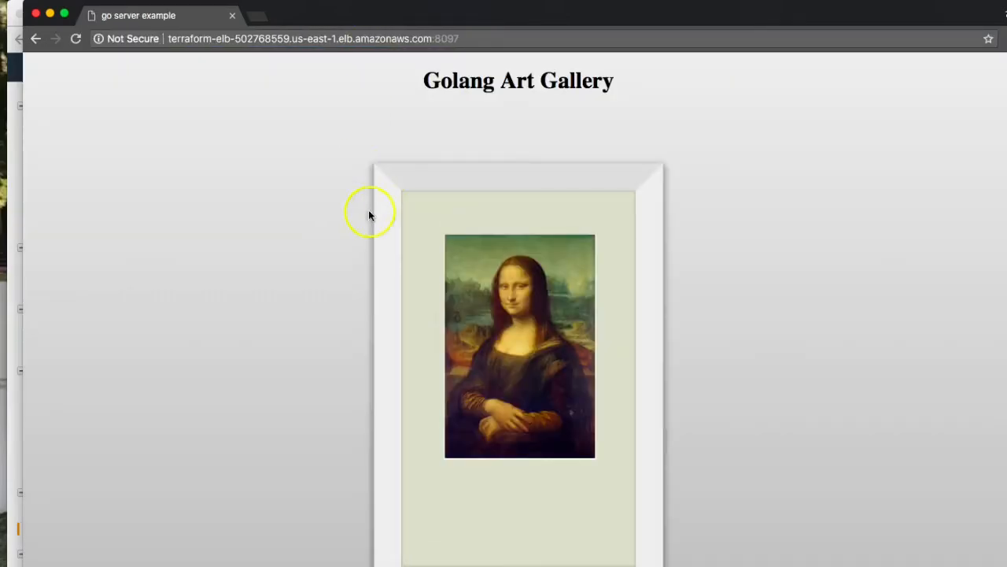
{"action": "mouse_move", "coordinate": [300, 353]}
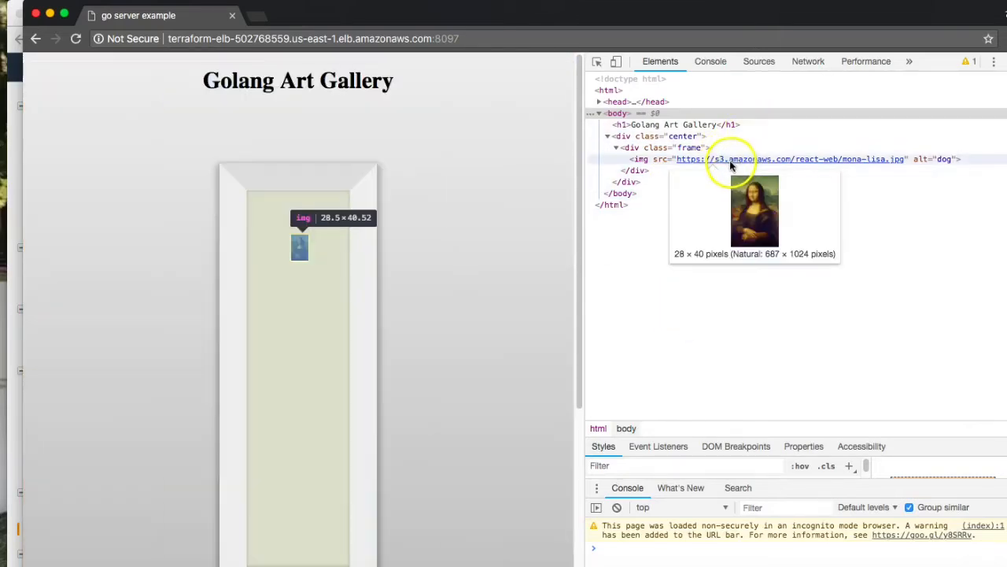
{"action": "mouse_move", "coordinate": [636, 170]}
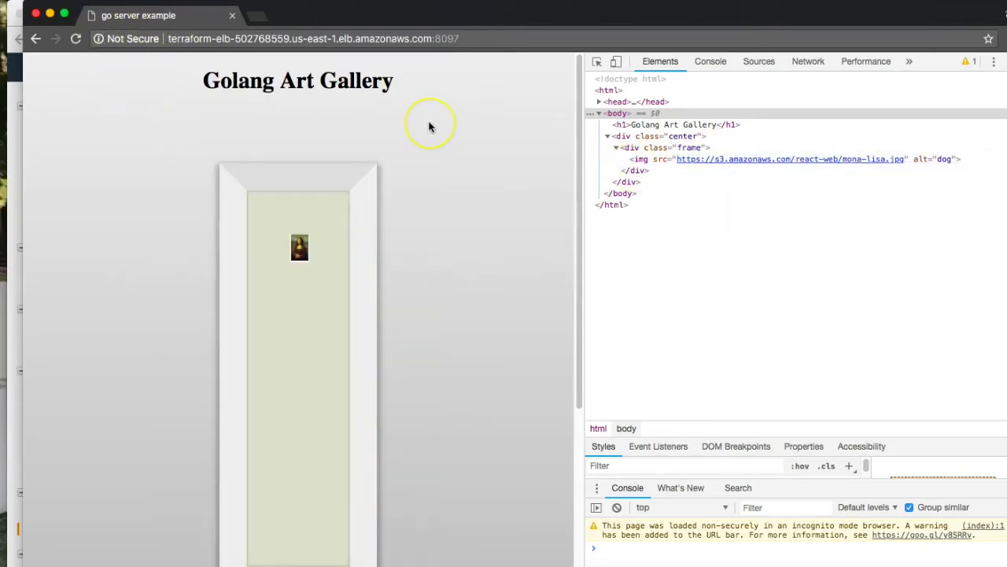
{"action": "mouse_move", "coordinate": [287, 66]}
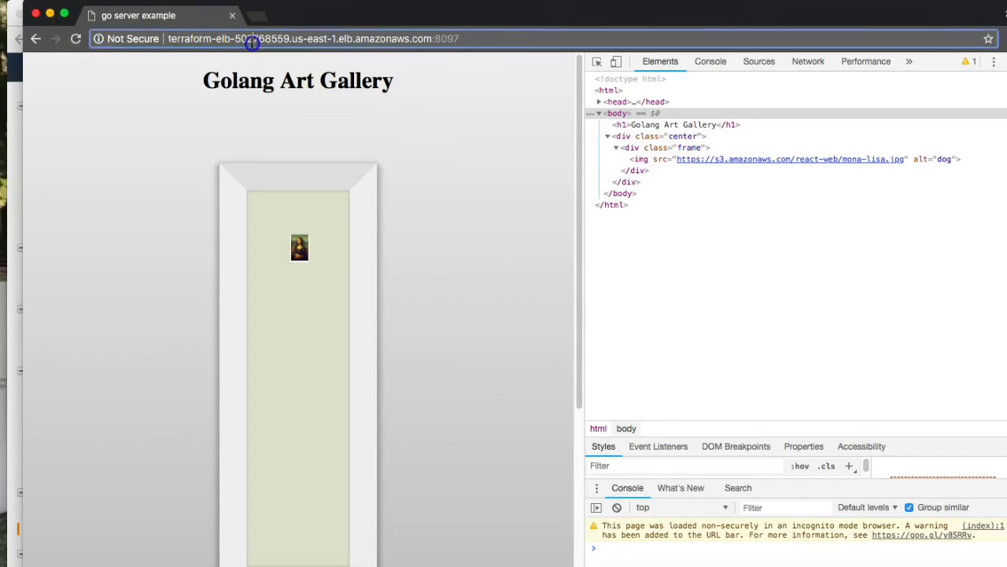
Step: Return to the S3 react-web bucket and select the mona-lisa.jpg object
{"action": "left_click", "coordinate": [206, 15]}
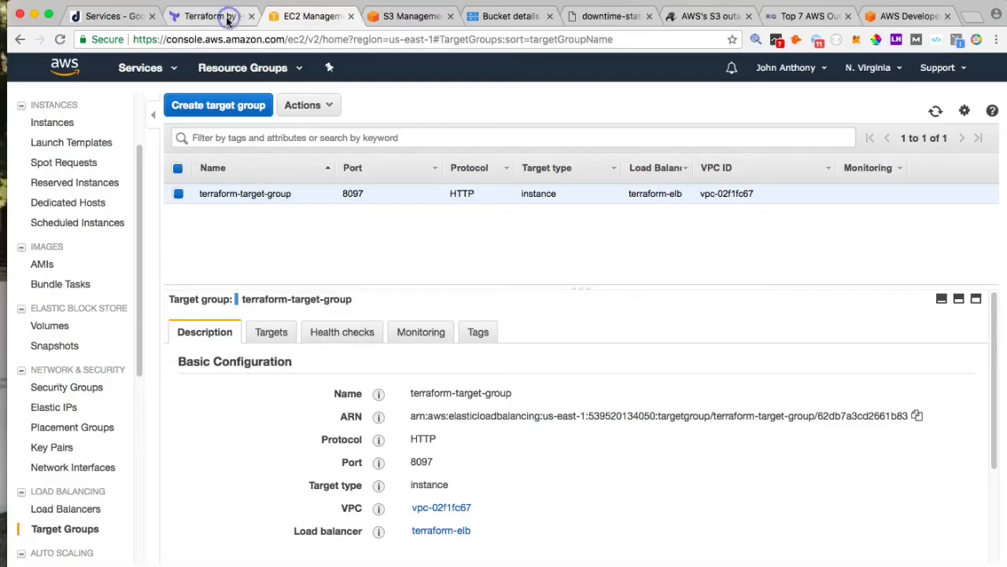
{"action": "left_click", "coordinate": [406, 15]}
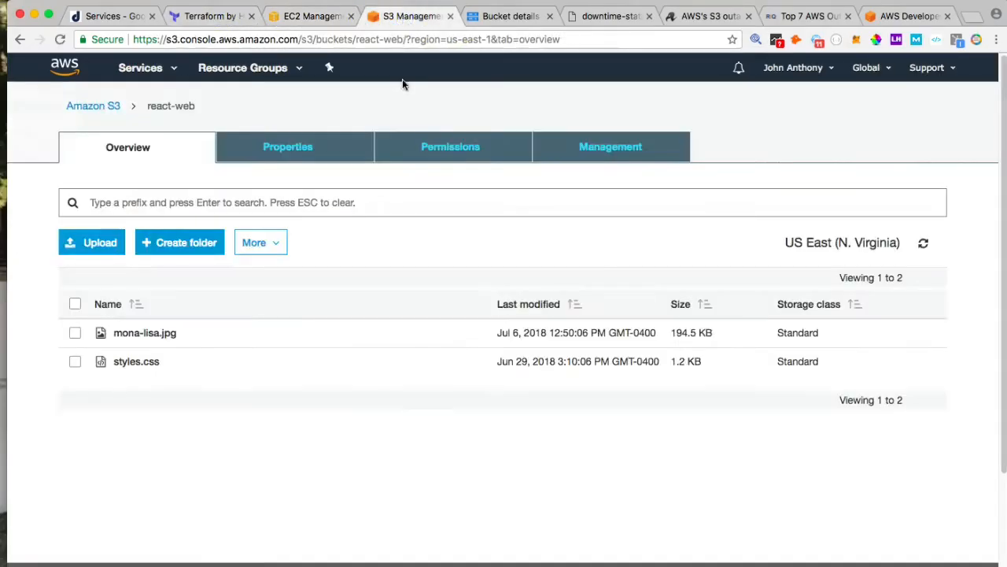
{"action": "left_click", "coordinate": [76, 332]}
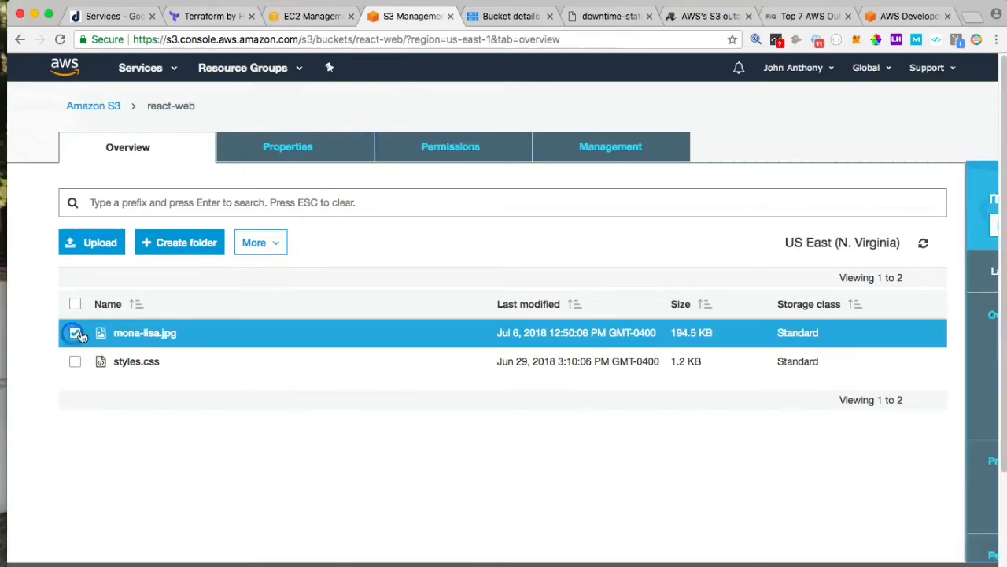
{"action": "left_click", "coordinate": [144, 332]}
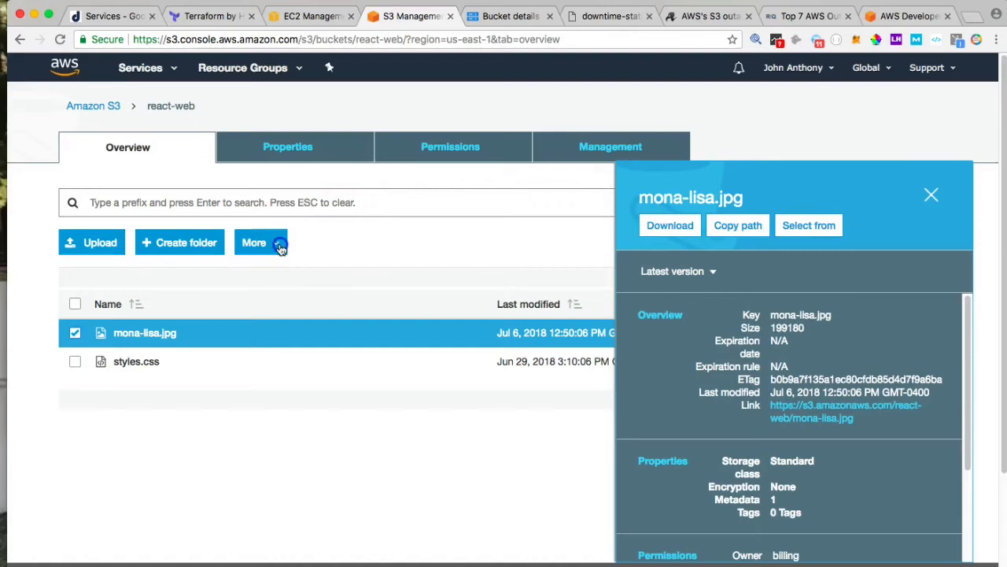
Step: Delete mona-lisa.jpg via More > Delete and confirm, leaving only styles.css
{"action": "left_click", "coordinate": [253, 242]}
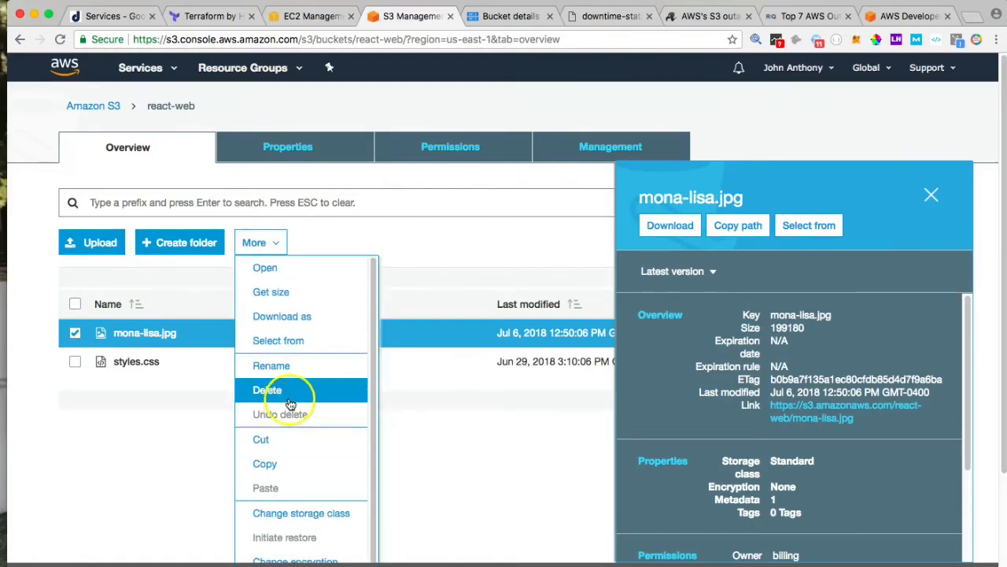
{"action": "left_click", "coordinate": [268, 391]}
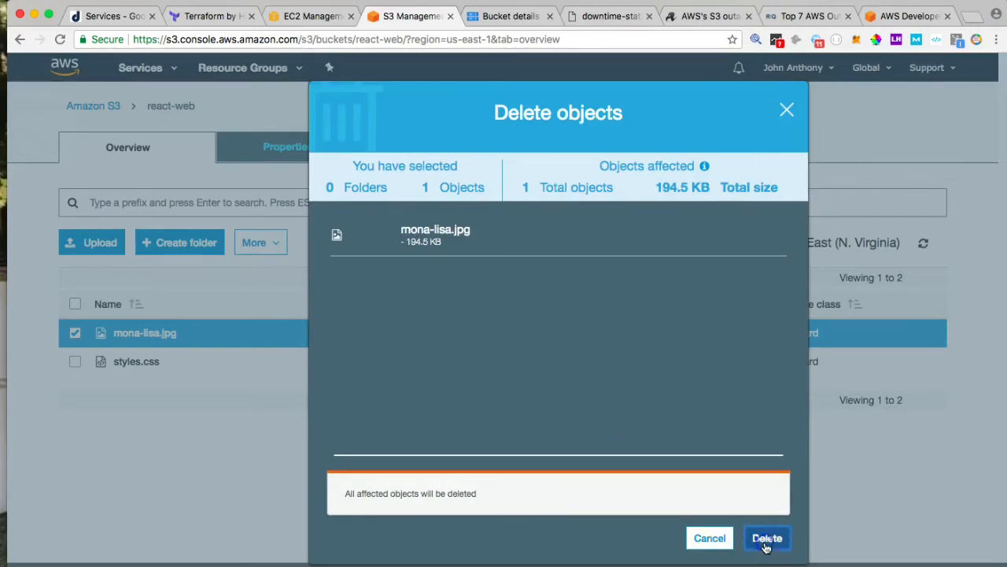
{"action": "left_click", "coordinate": [766, 538]}
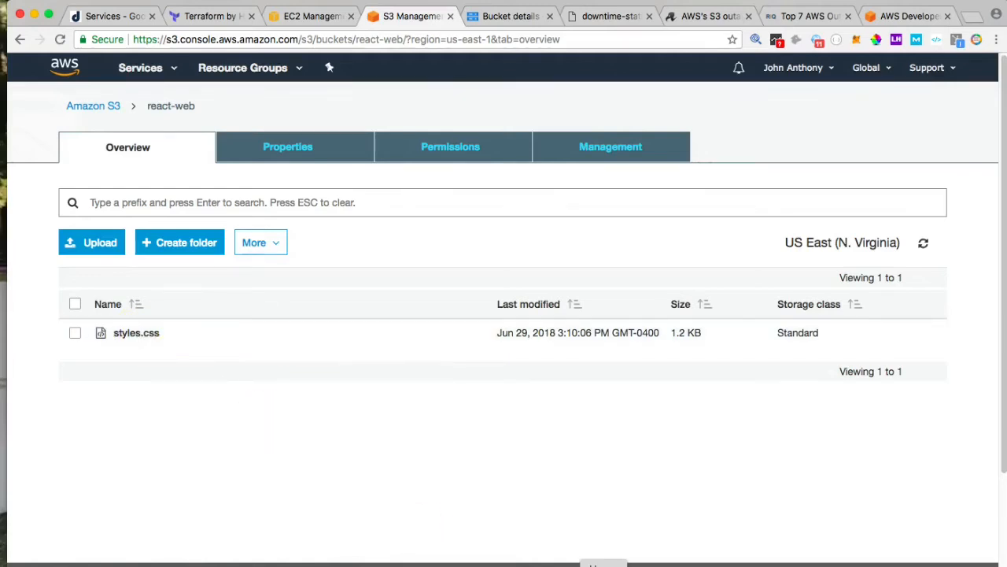
{"action": "mouse_move", "coordinate": [583, 488]}
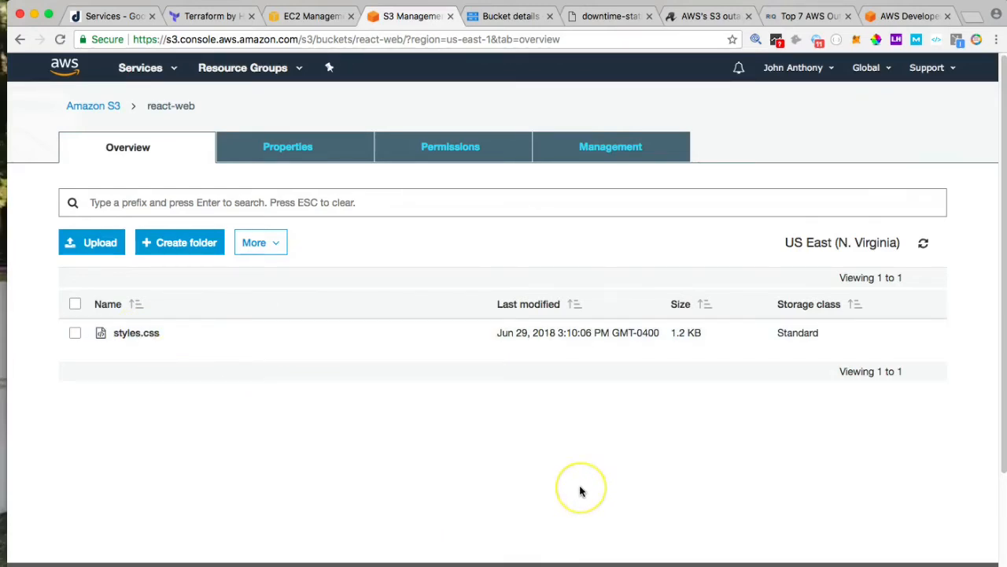
{"action": "mouse_move", "coordinate": [574, 529]}
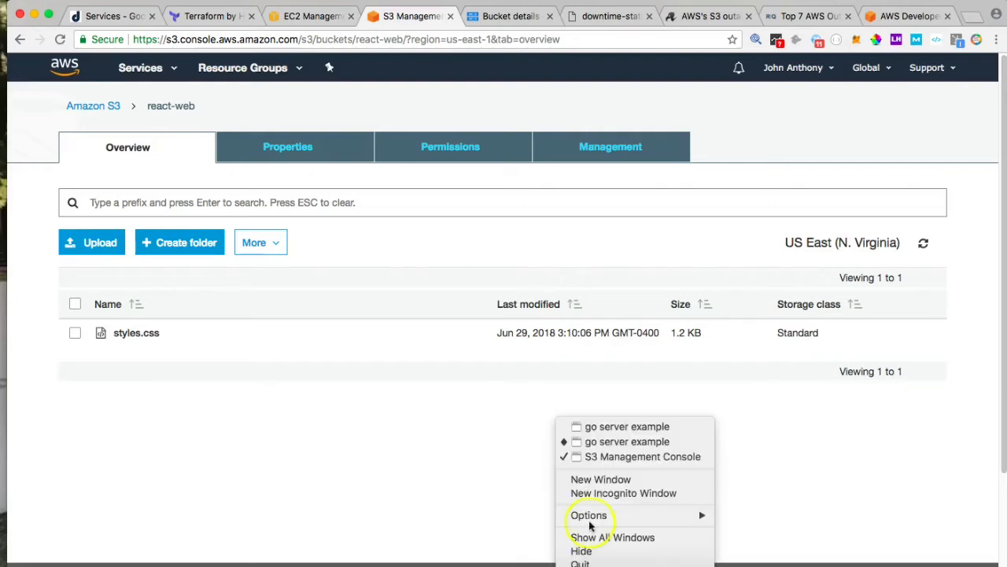
Step: Reload the gallery at the ELB URL on port 8097 in a fresh Incognito window
{"action": "left_click", "coordinate": [623, 493]}
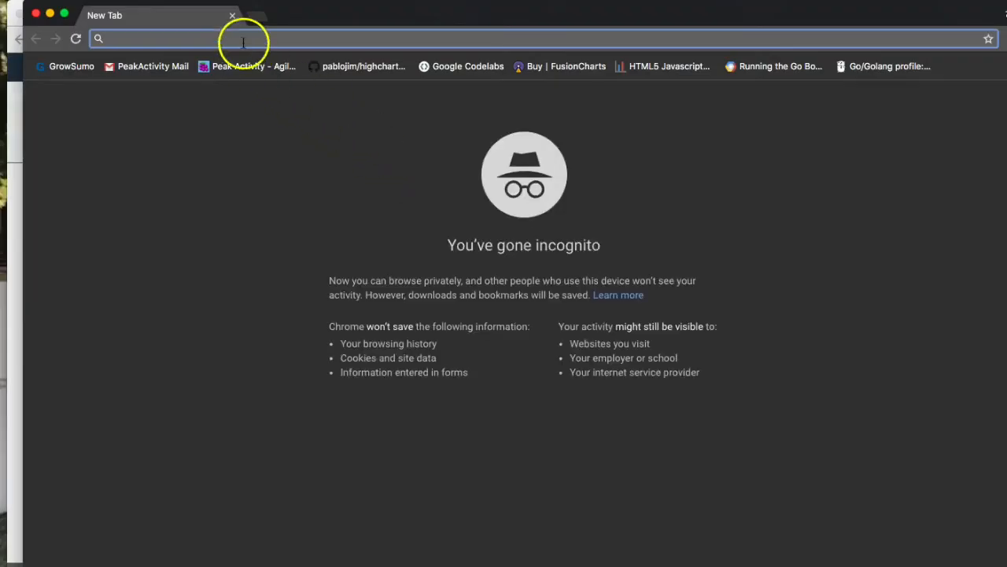
{"action": "type", "text": "http://terraform-elb-502768559.us-east-1.elb.amazonaws.com:8097/"}
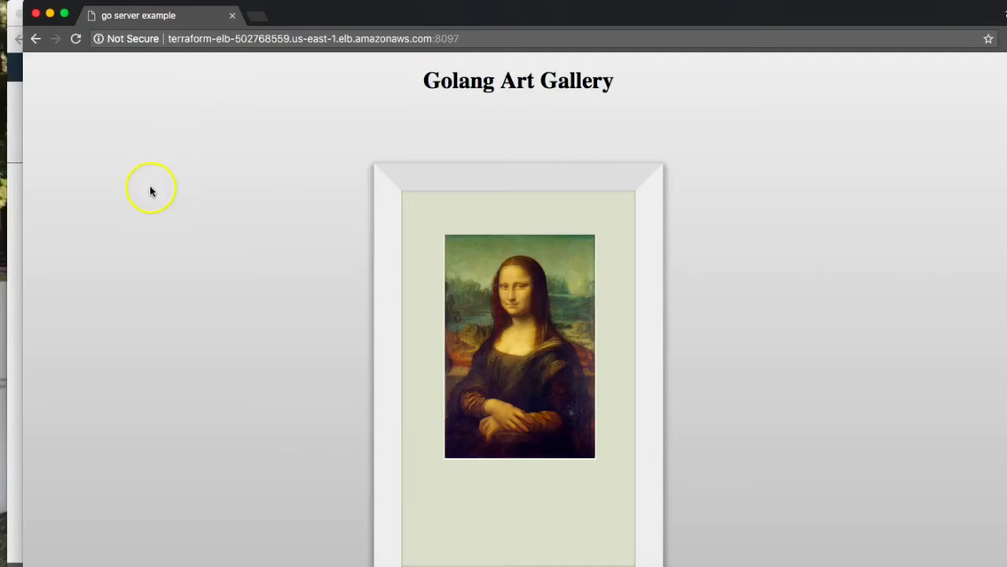
{"action": "mouse_move", "coordinate": [176, 252]}
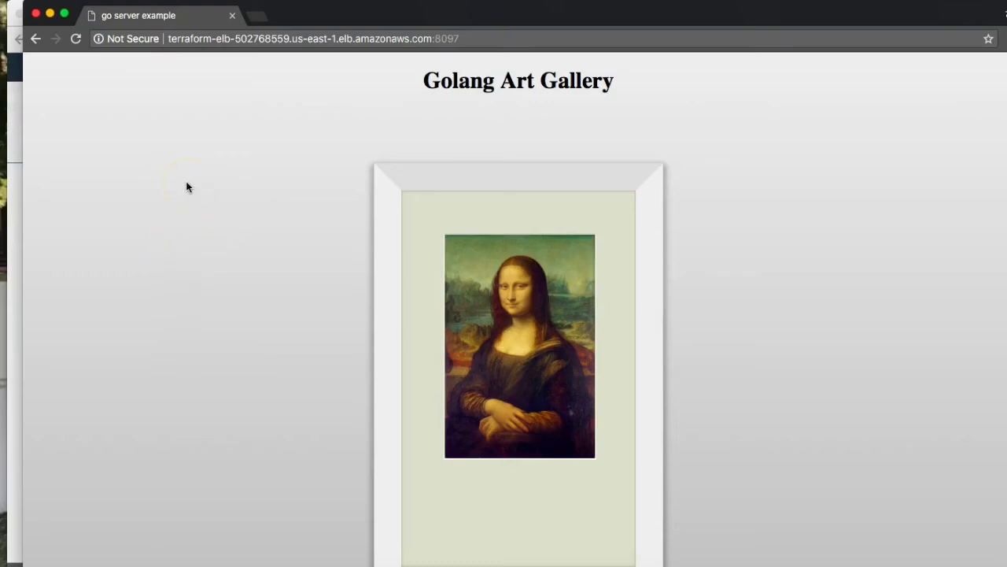
Step: Inspect the page and expand the div to reveal the img src served from Google Cloud Storage
{"action": "right_click", "coordinate": [187, 185]}
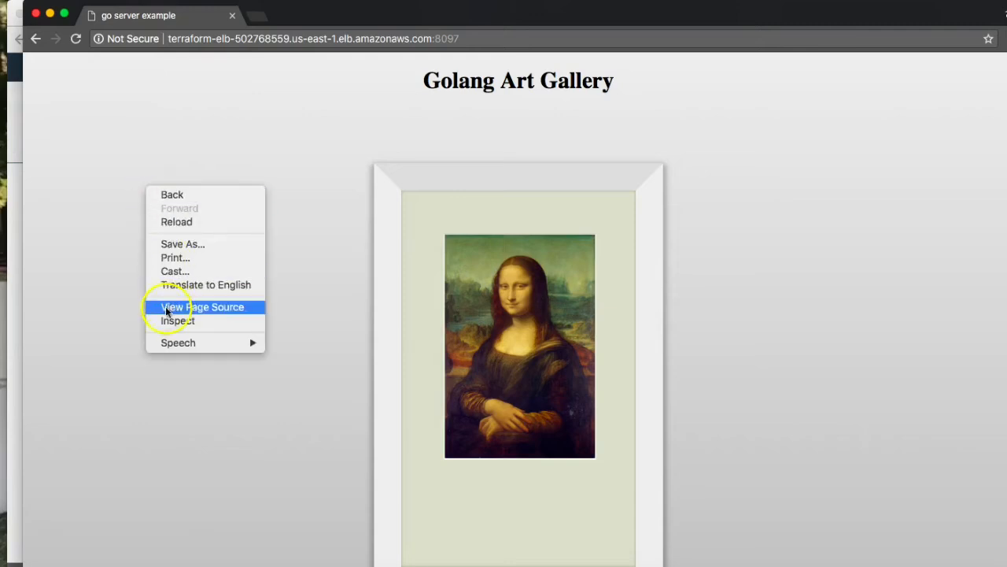
{"action": "left_click", "coordinate": [178, 321]}
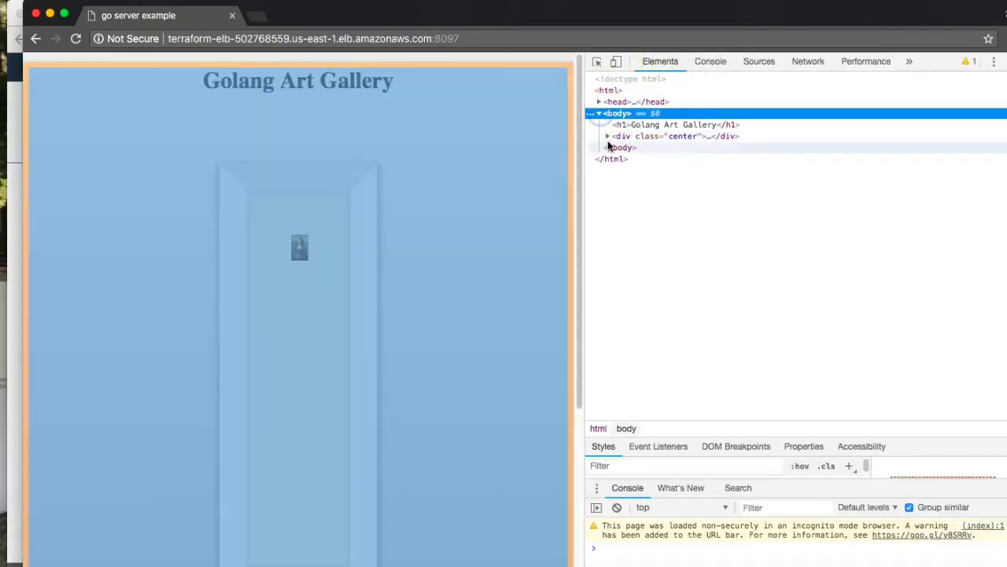
{"action": "left_click", "coordinate": [607, 135]}
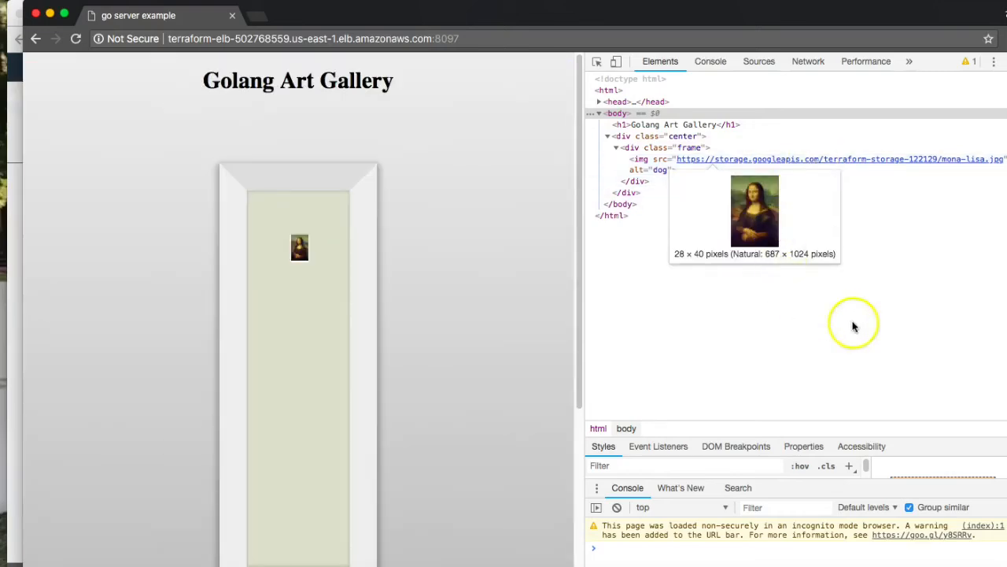
{"action": "mouse_move", "coordinate": [864, 337]}
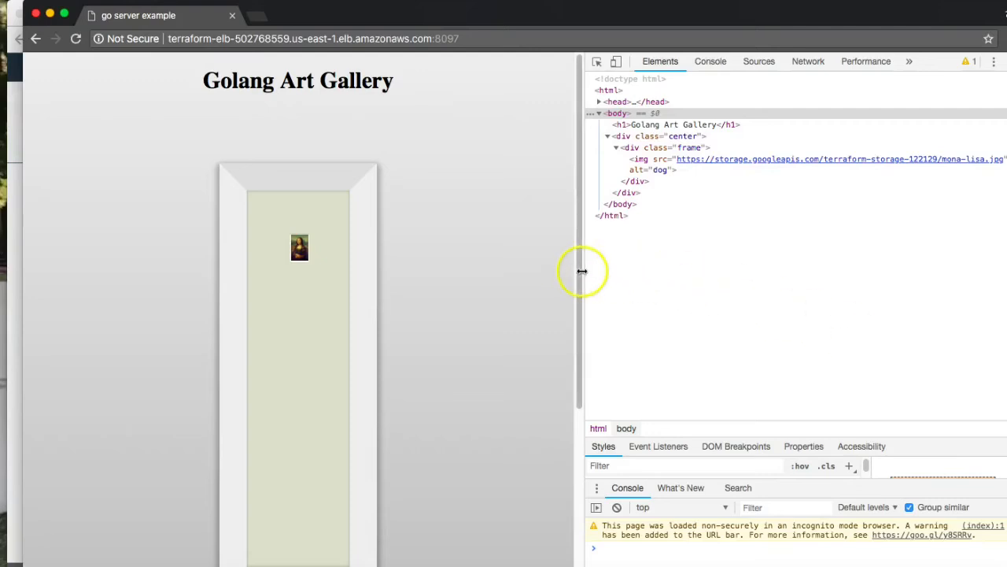
{"action": "mouse_move", "coordinate": [441, 173]}
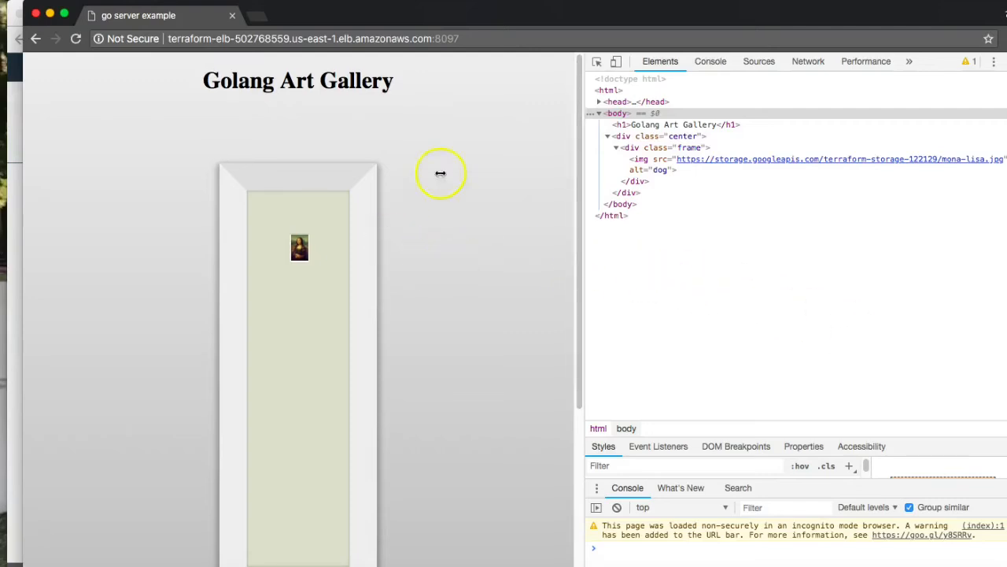
{"action": "mouse_move", "coordinate": [434, 284]}
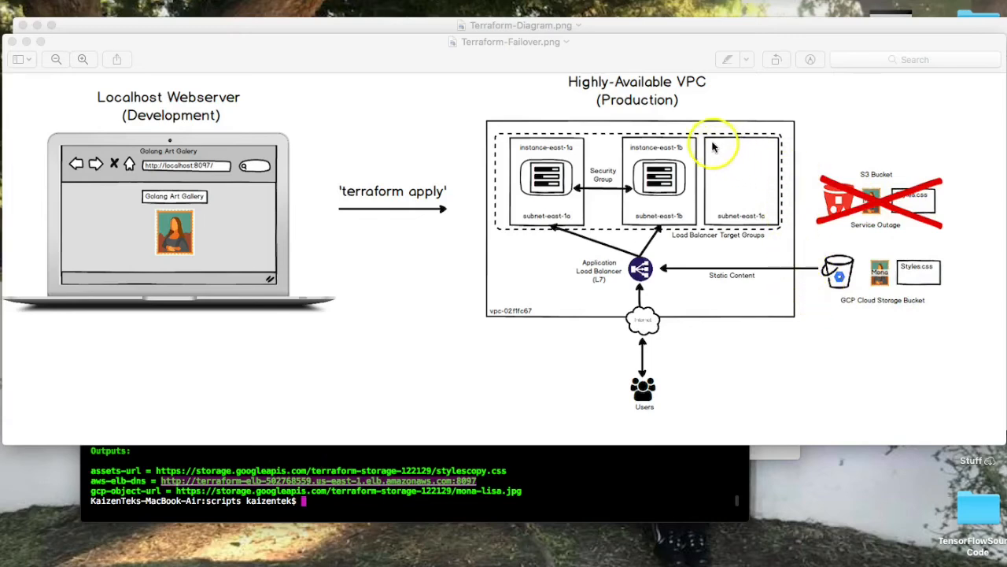
{"action": "mouse_move", "coordinate": [858, 266]}
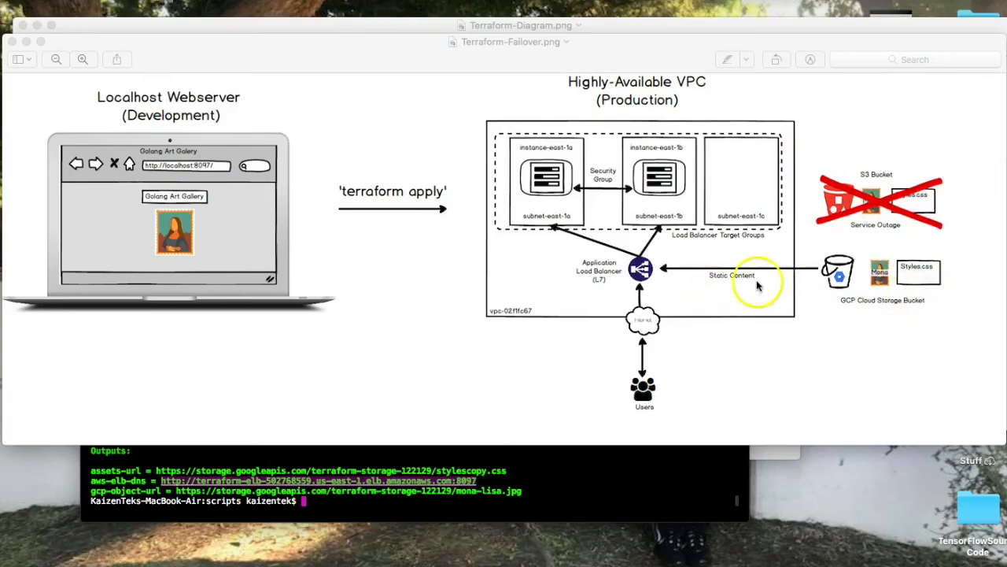
{"action": "mouse_move", "coordinate": [826, 277]}
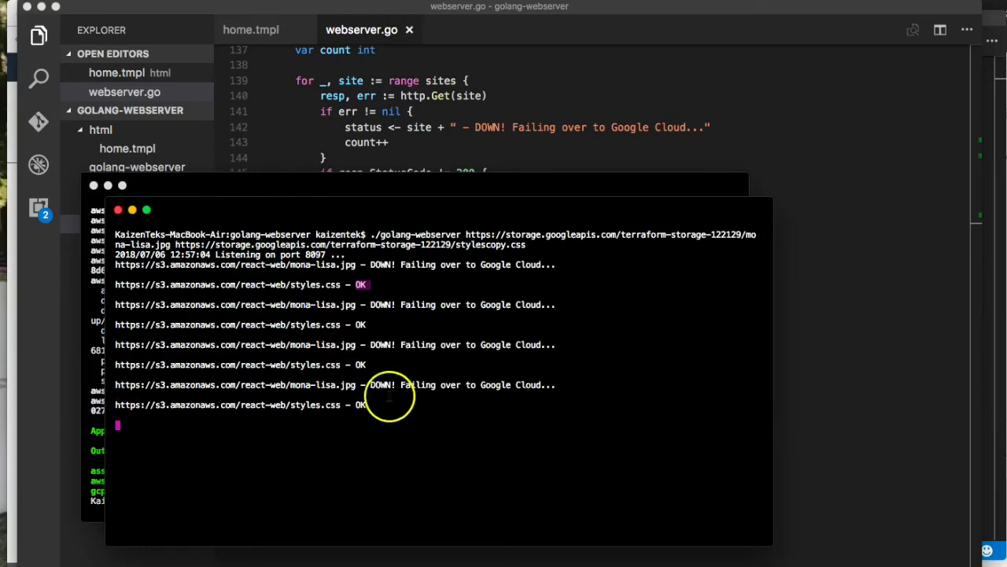
Step: Stop the terminal failover log and bring up the DR Scenarios chart in Preview
{"action": "key", "text": "ctrl+c"}
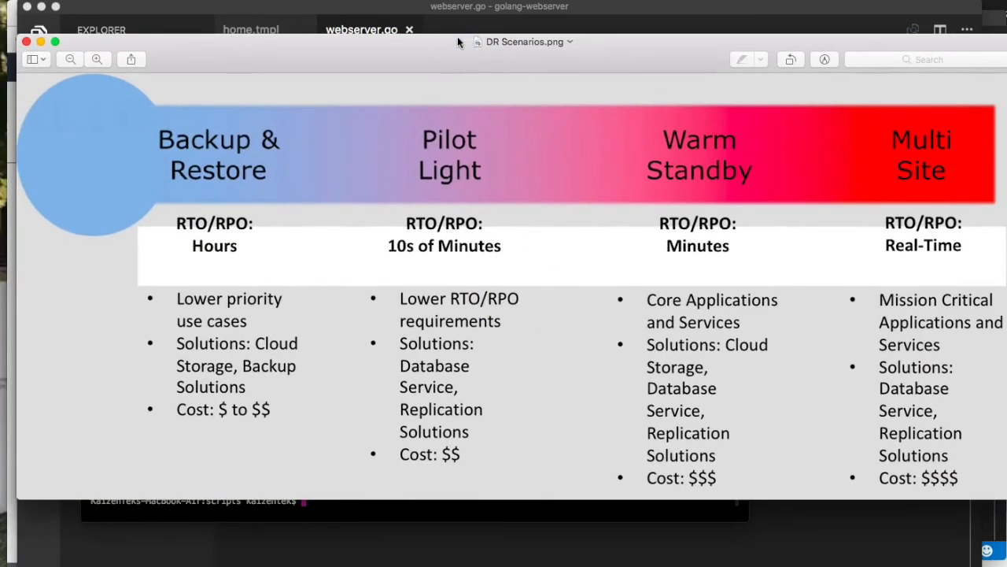
{"action": "mouse_move", "coordinate": [520, 129]}
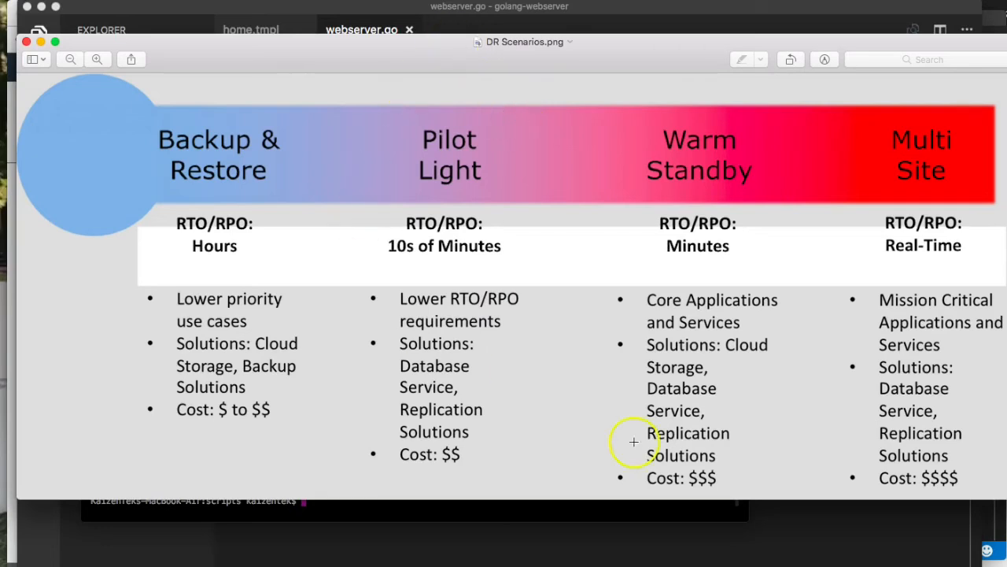
{"action": "mouse_move", "coordinate": [825, 168]}
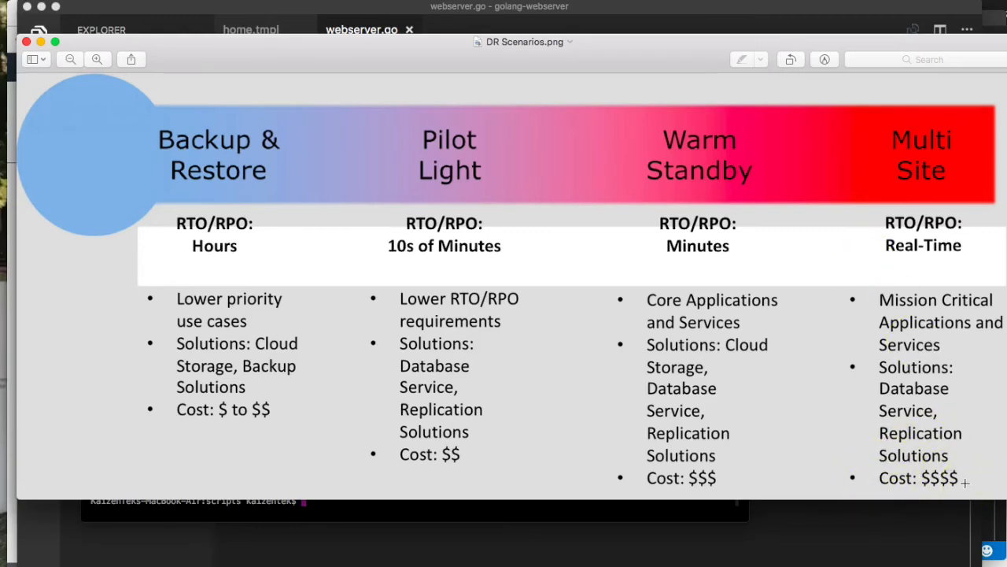
{"action": "mouse_move", "coordinate": [964, 478]}
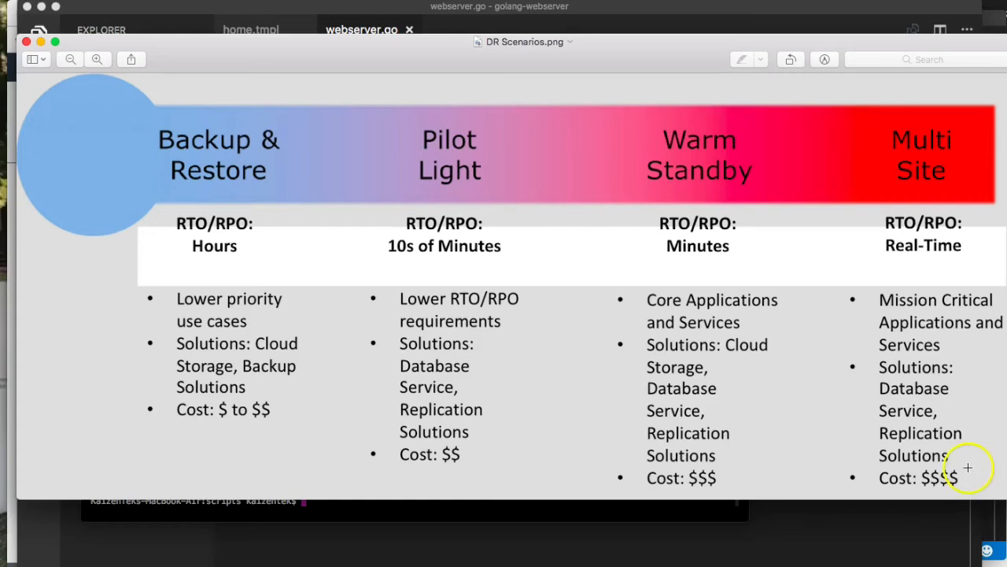
{"action": "mouse_move", "coordinate": [966, 453]}
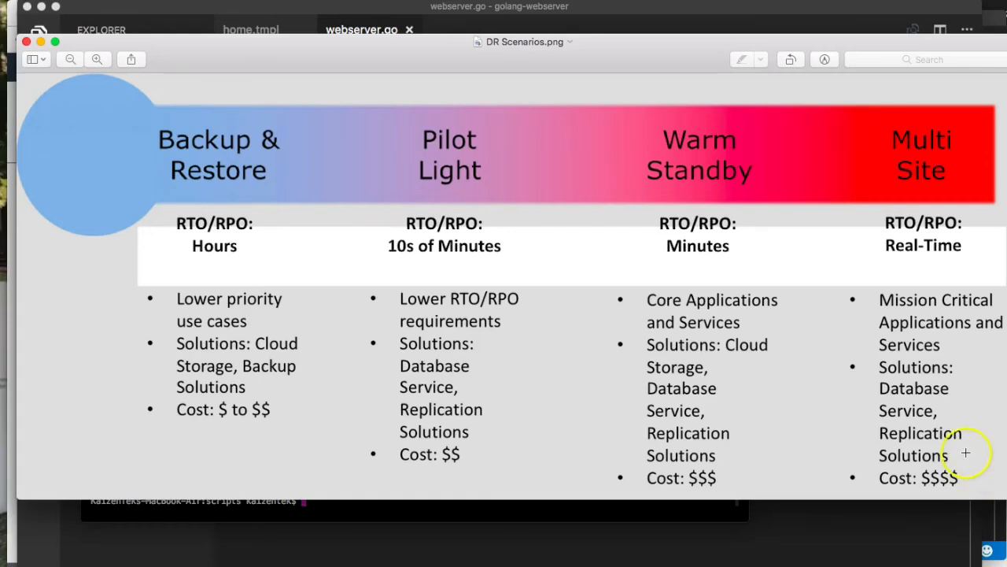
{"action": "mouse_move", "coordinate": [966, 453]}
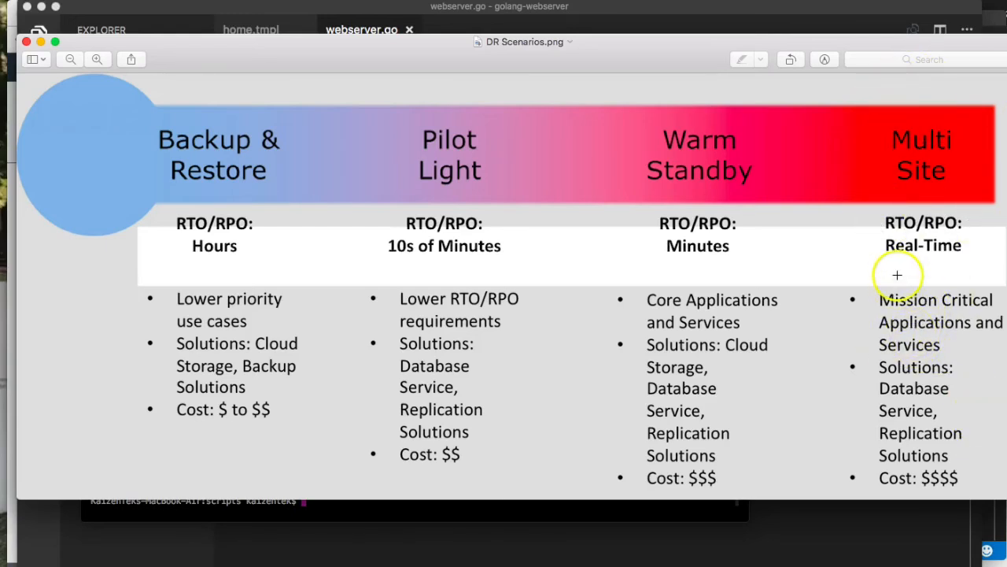
{"action": "mouse_move", "coordinate": [860, 283]}
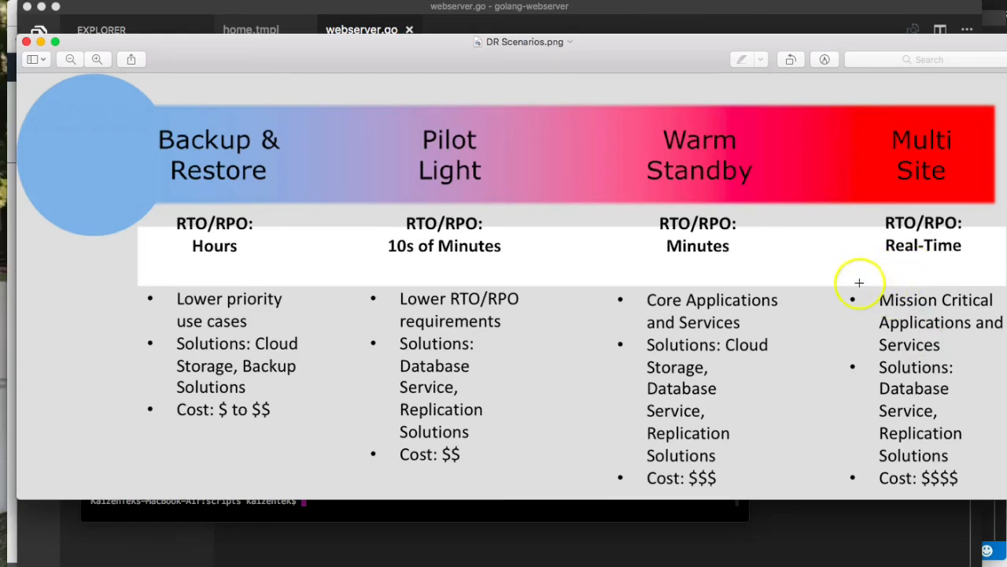
{"action": "mouse_move", "coordinate": [462, 198]}
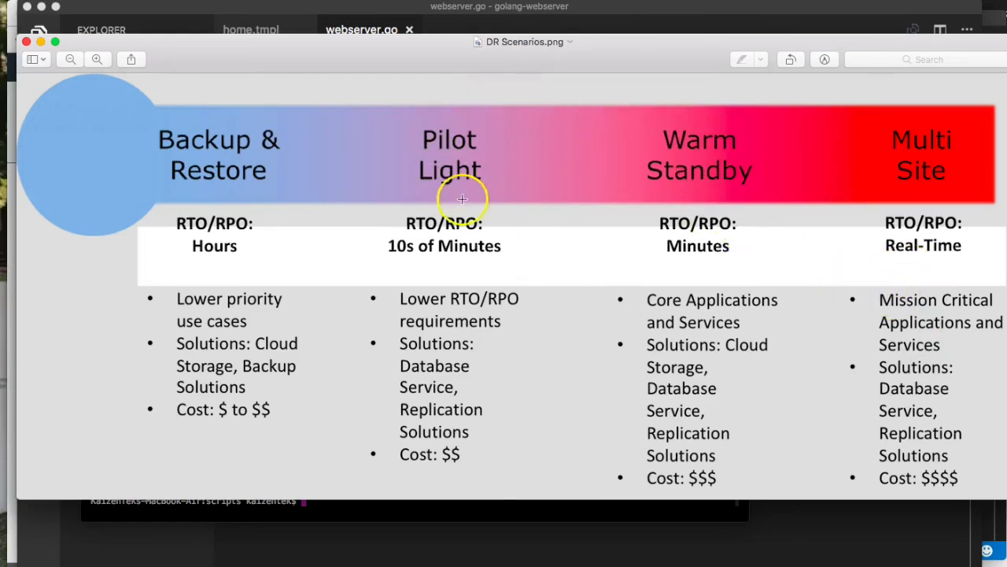
{"action": "mouse_move", "coordinate": [644, 151]}
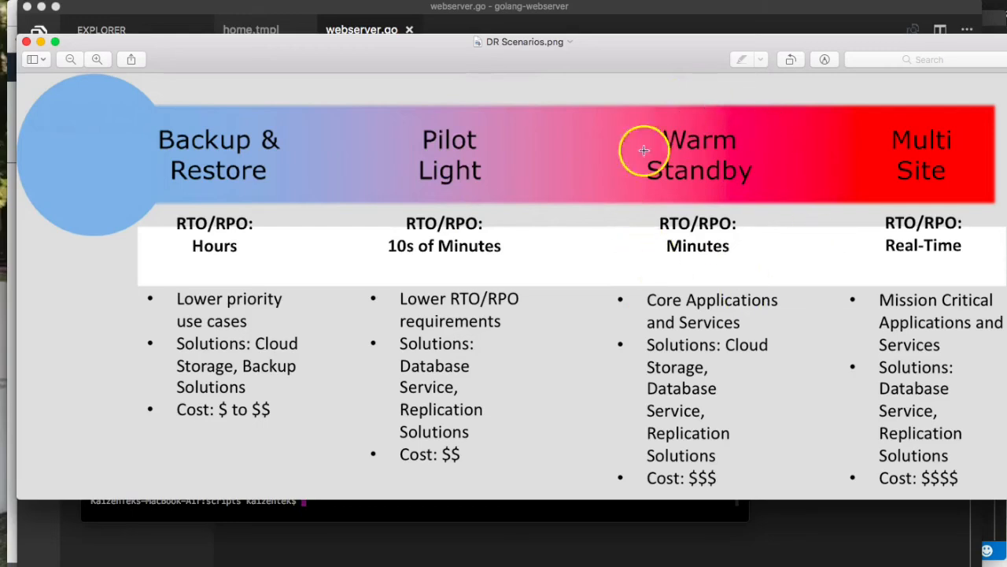
{"action": "mouse_move", "coordinate": [633, 436]}
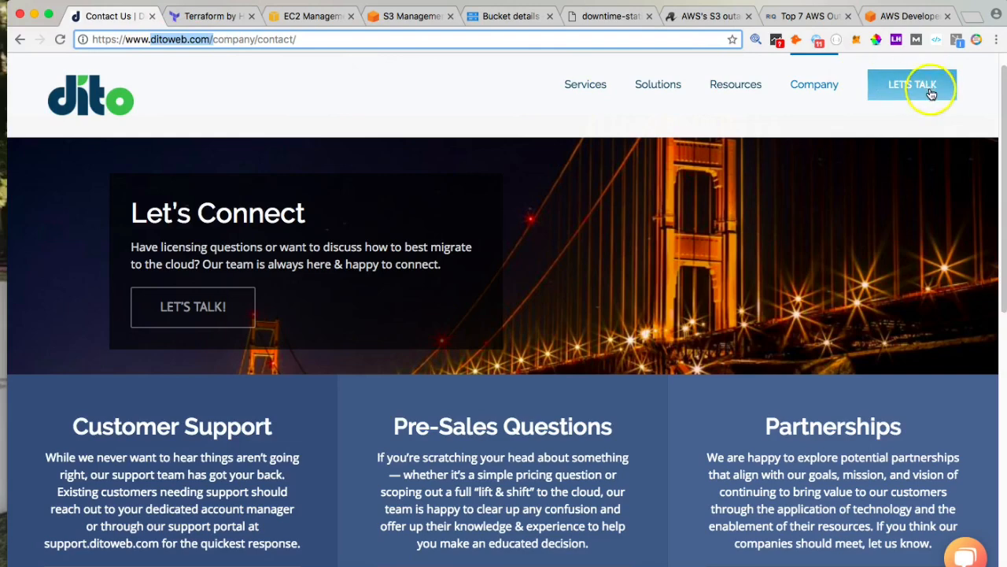
Step: Follow the LET'S TALK navigation link to Dito's Schedule a Consult page
{"action": "left_click", "coordinate": [913, 85]}
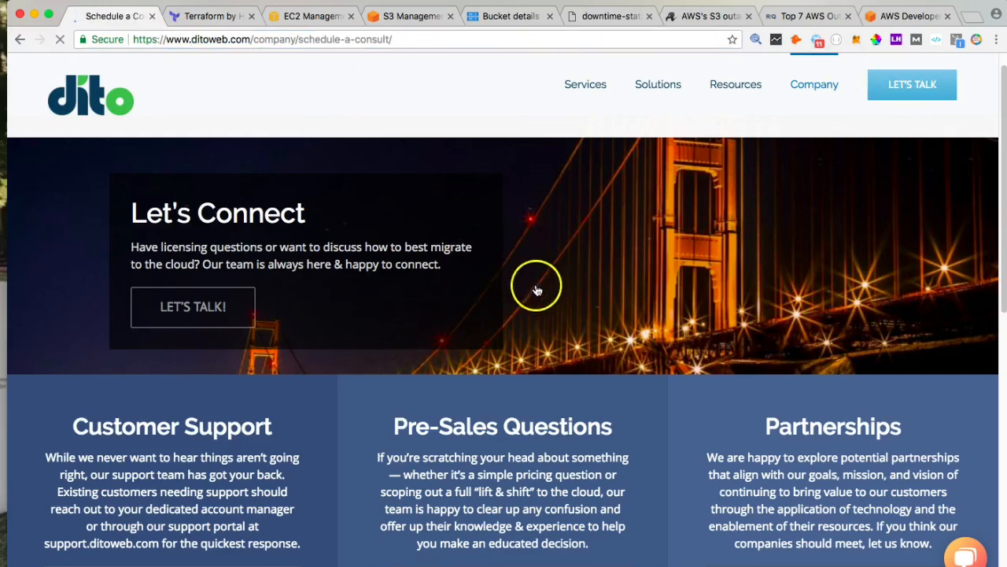